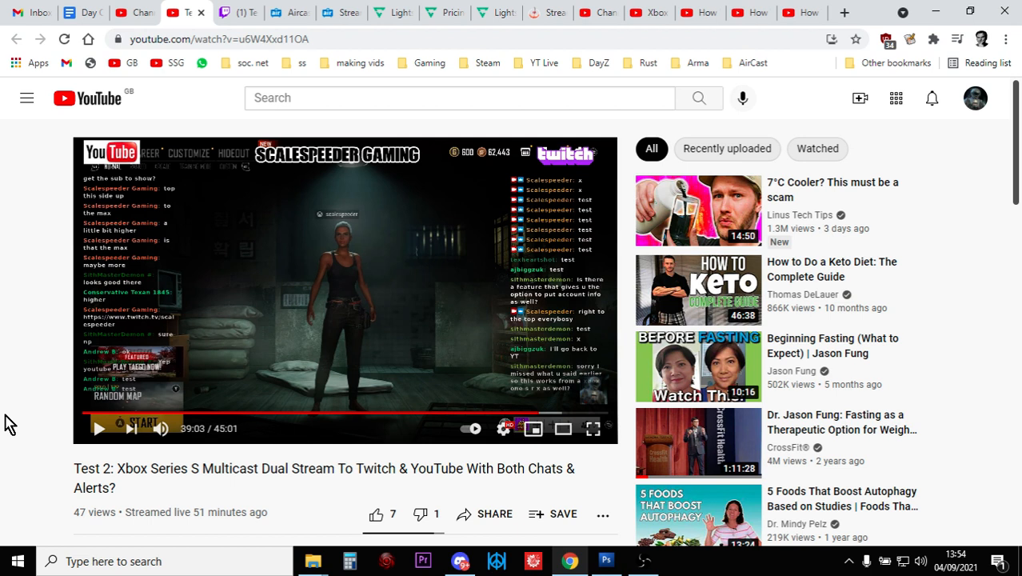
pyautogui.moveTo(488, 488)
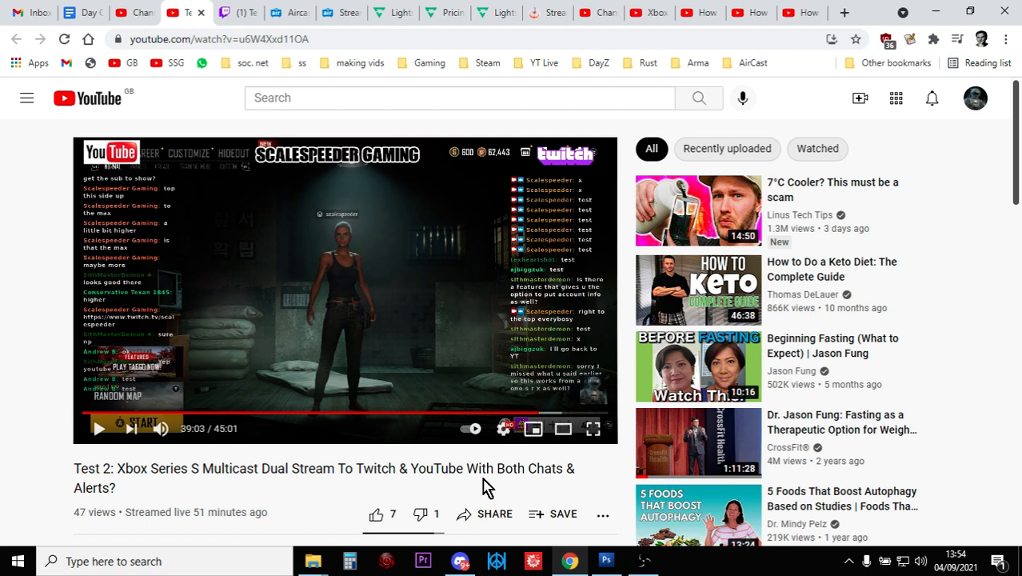
# - View the Xbox multicast replay full screen and mute it, pausing at 39:11
pyautogui.click(594, 429)
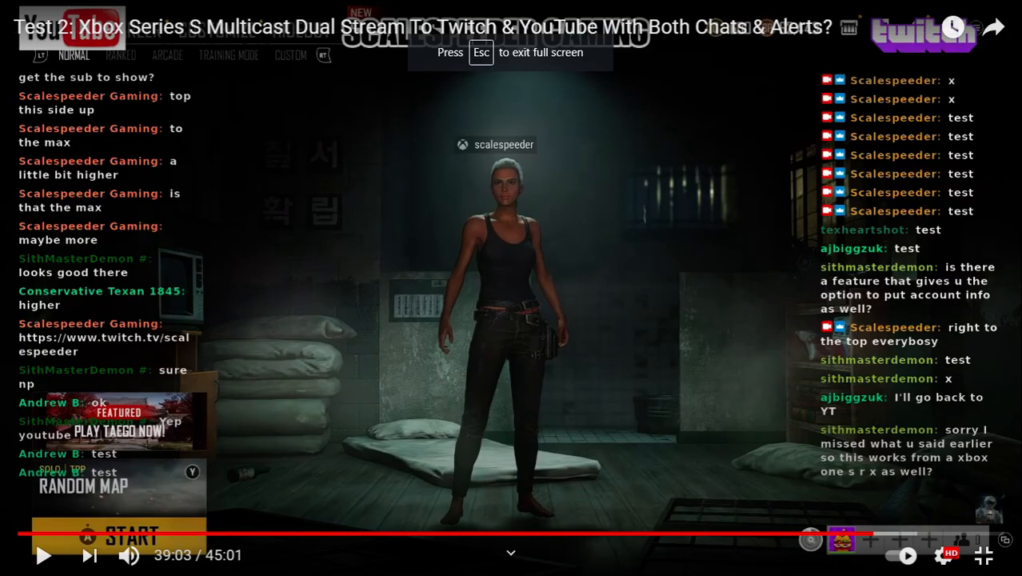
pyautogui.moveTo(445, 243)
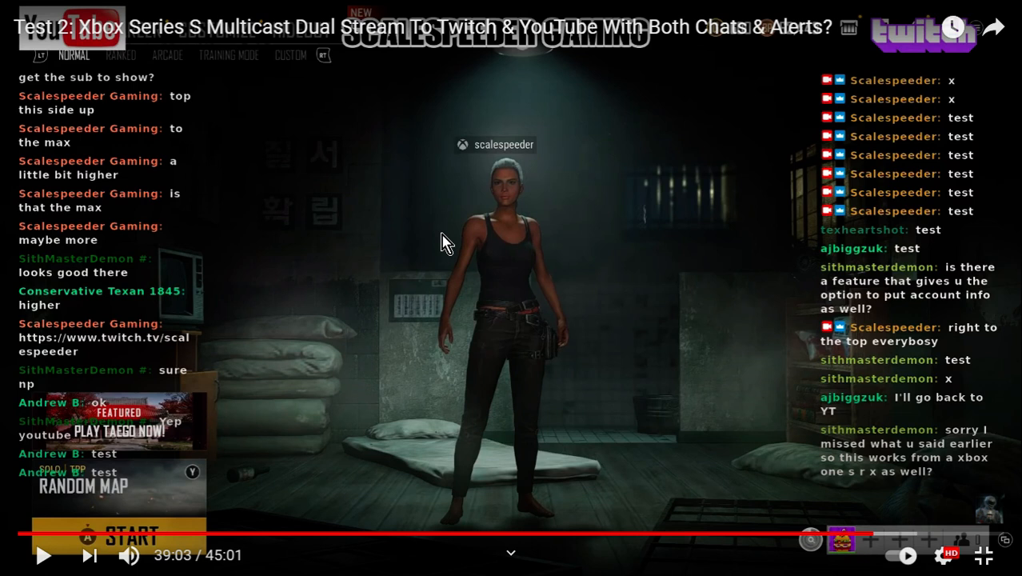
pyautogui.moveTo(746, 175)
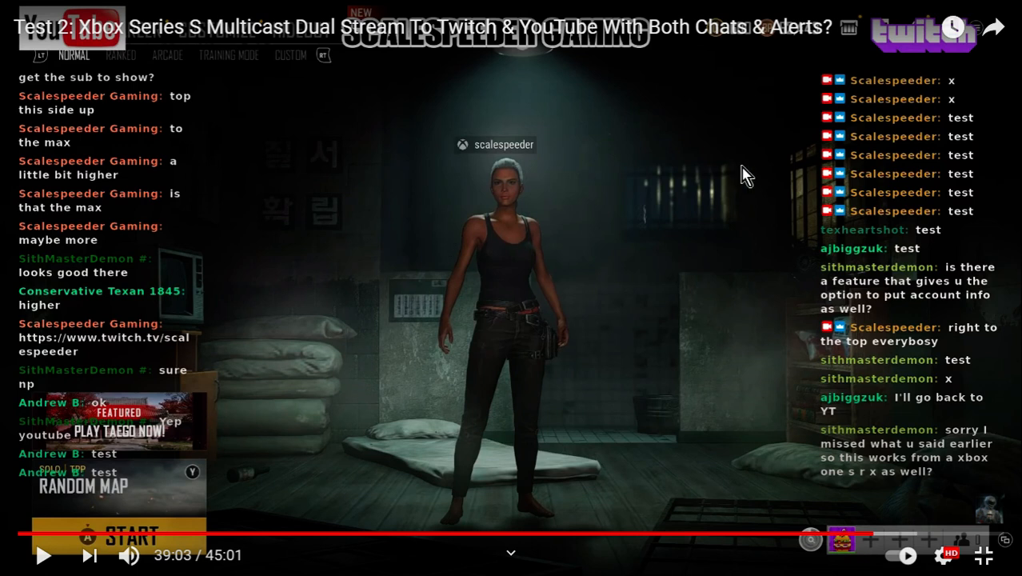
pyautogui.moveTo(130, 555)
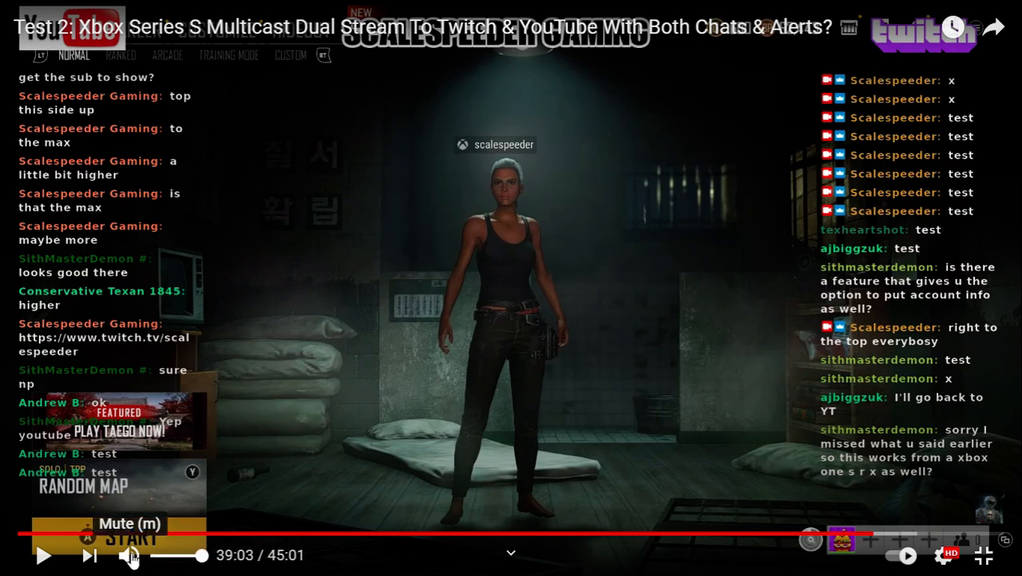
pyautogui.click(44, 556)
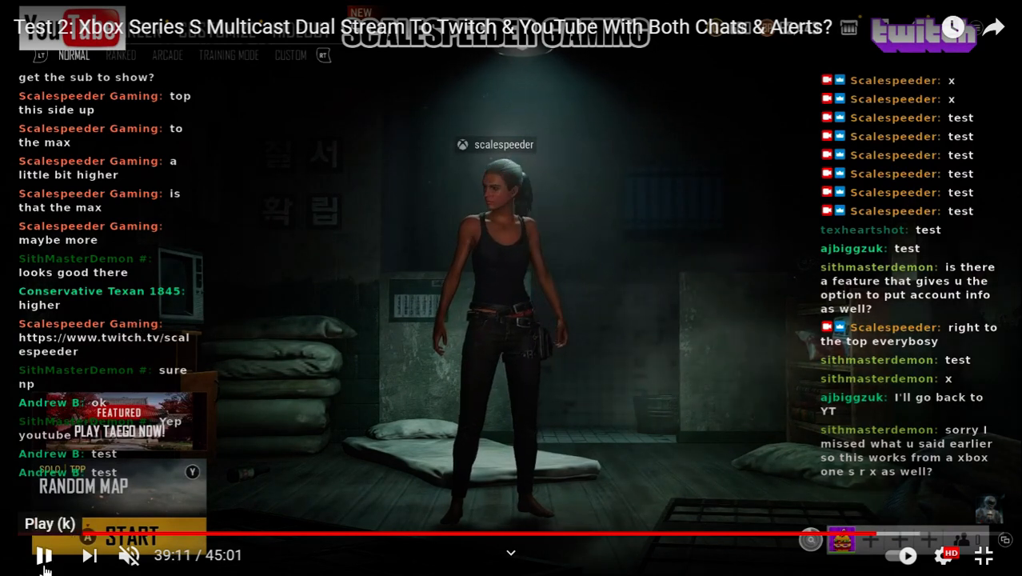
pyautogui.click(43, 555)
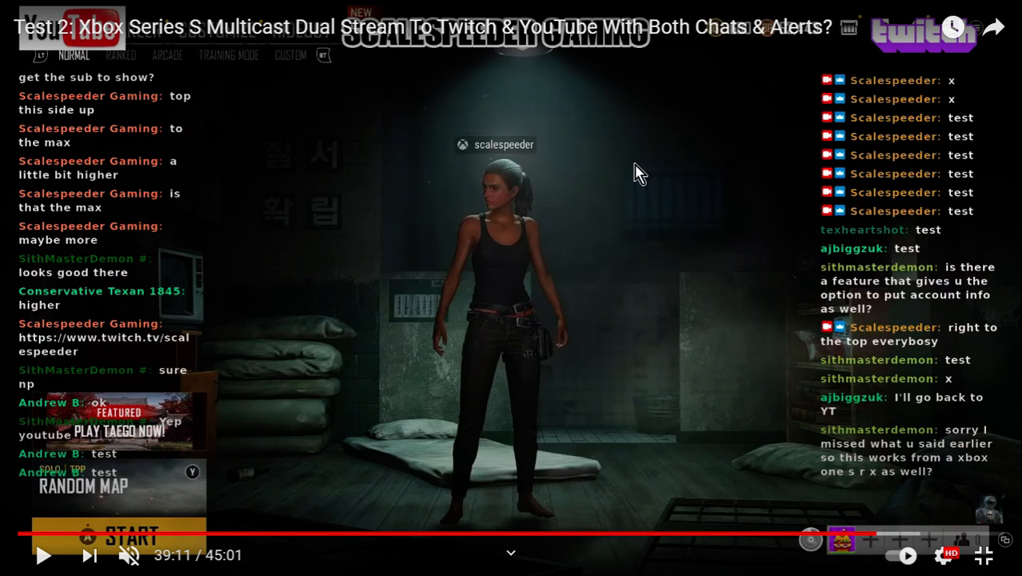
pyautogui.moveTo(596, 99)
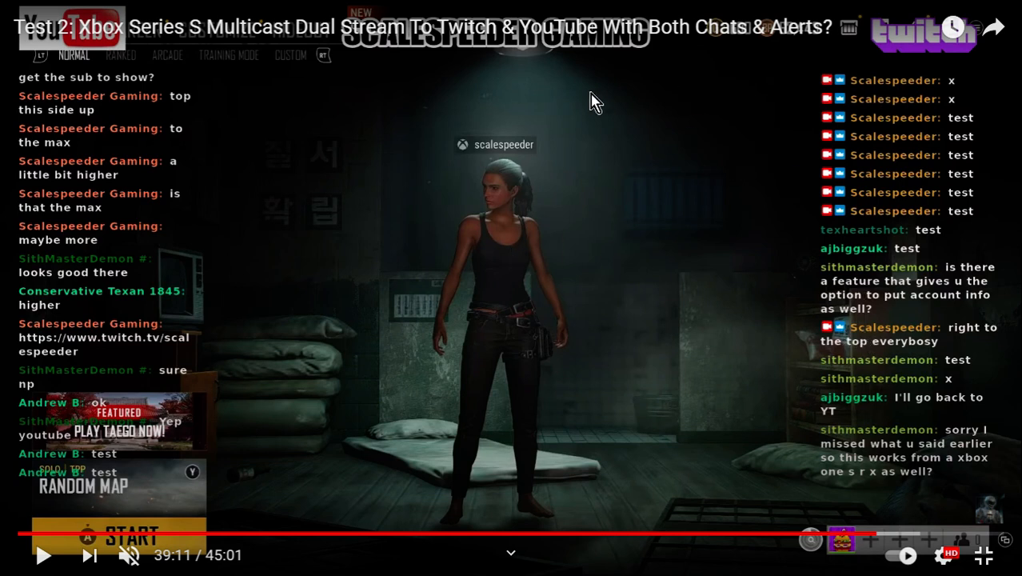
pyautogui.moveTo(403, 110)
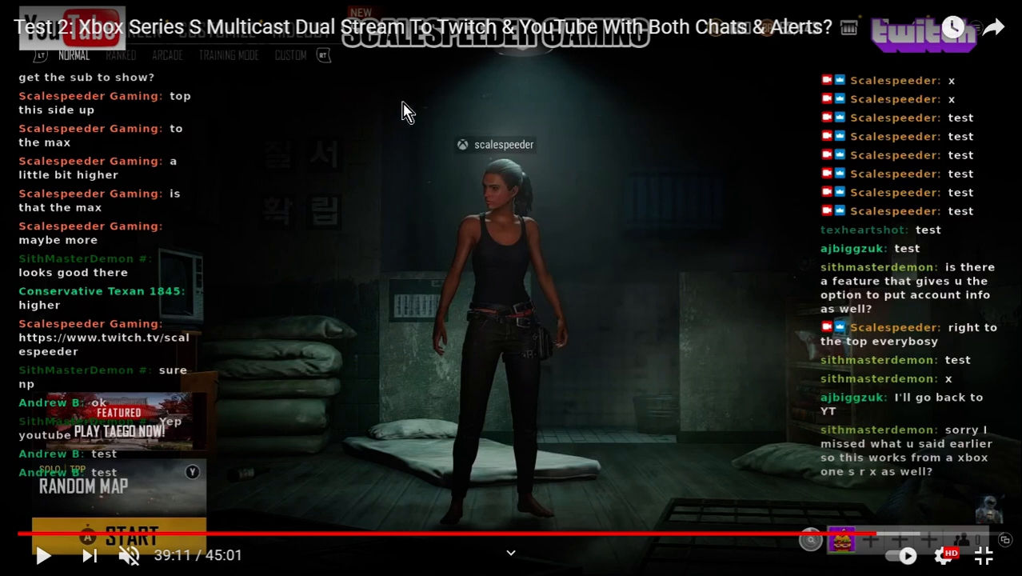
pyautogui.moveTo(359, 272)
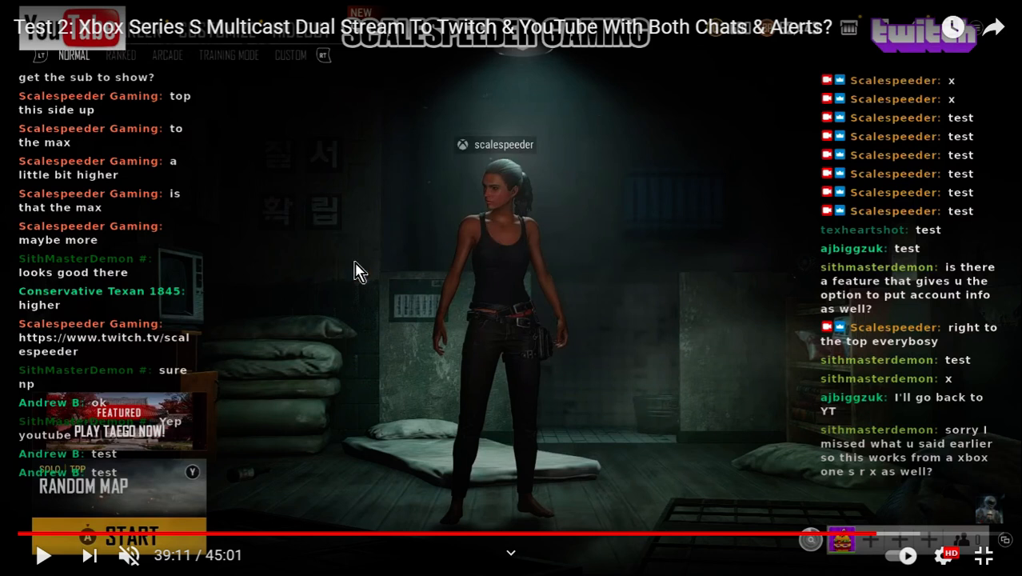
pyautogui.moveTo(240, 177)
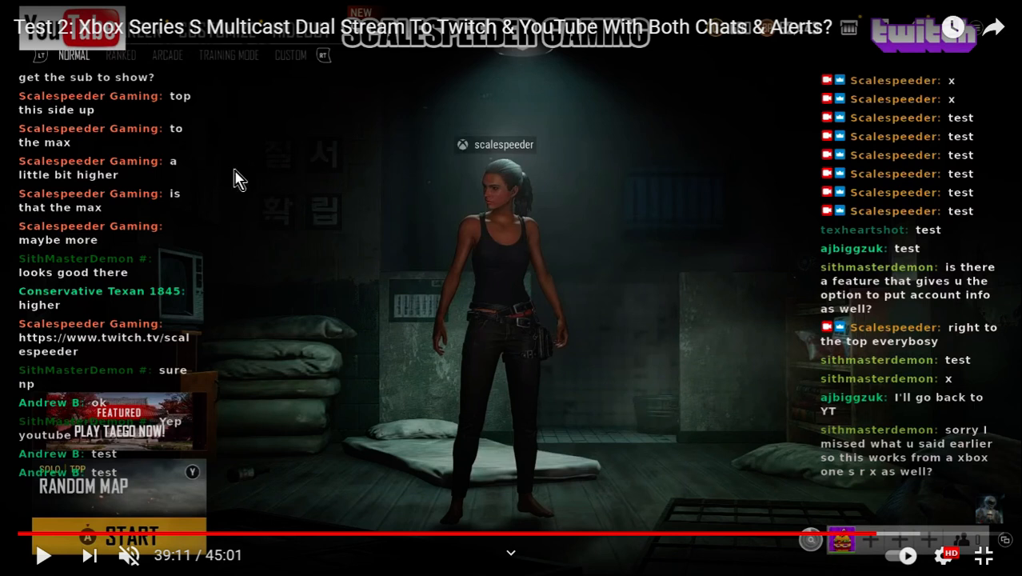
pyautogui.moveTo(607, 147)
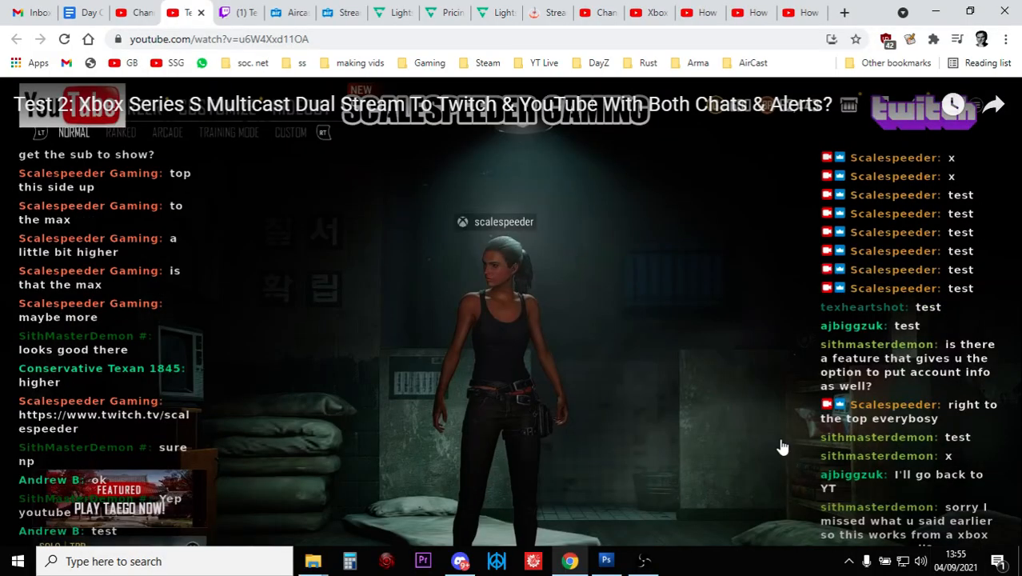
# - Switch to the Twitch 'Testing LightStream Overlays' past broadcast and view it full screen
pyautogui.click(232, 13)
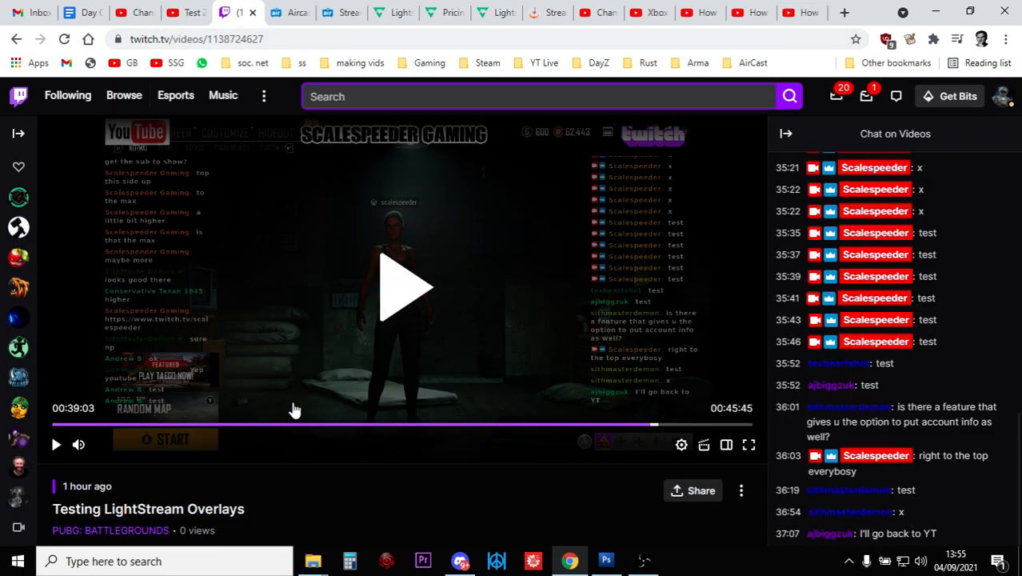
pyautogui.click(749, 445)
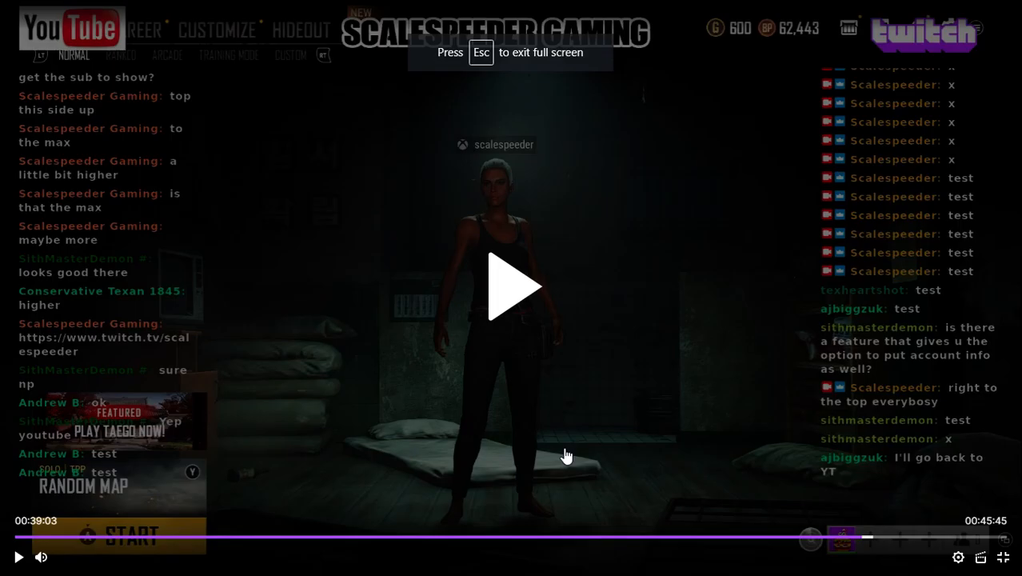
pyautogui.moveTo(80, 98)
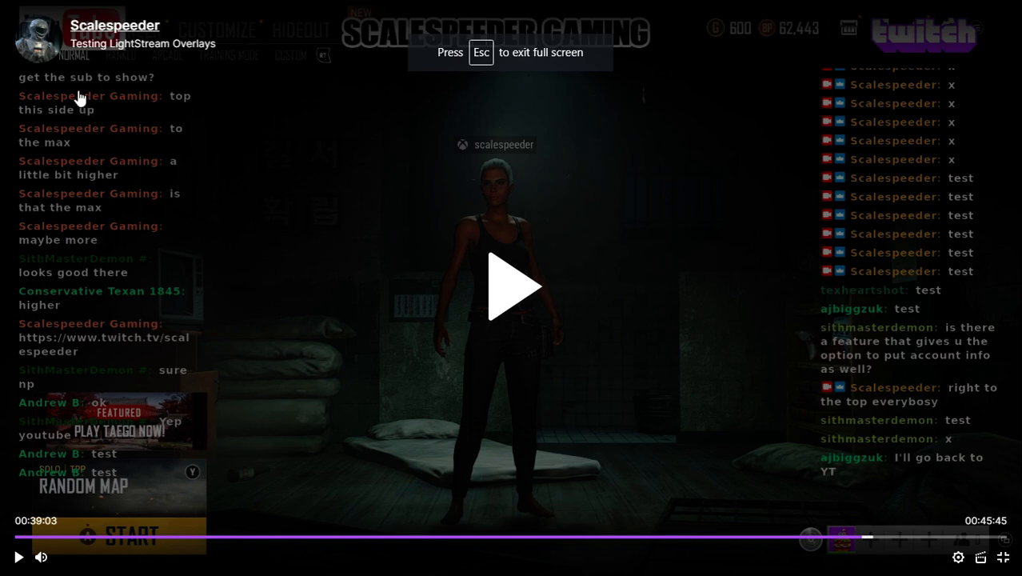
pyautogui.moveTo(96, 141)
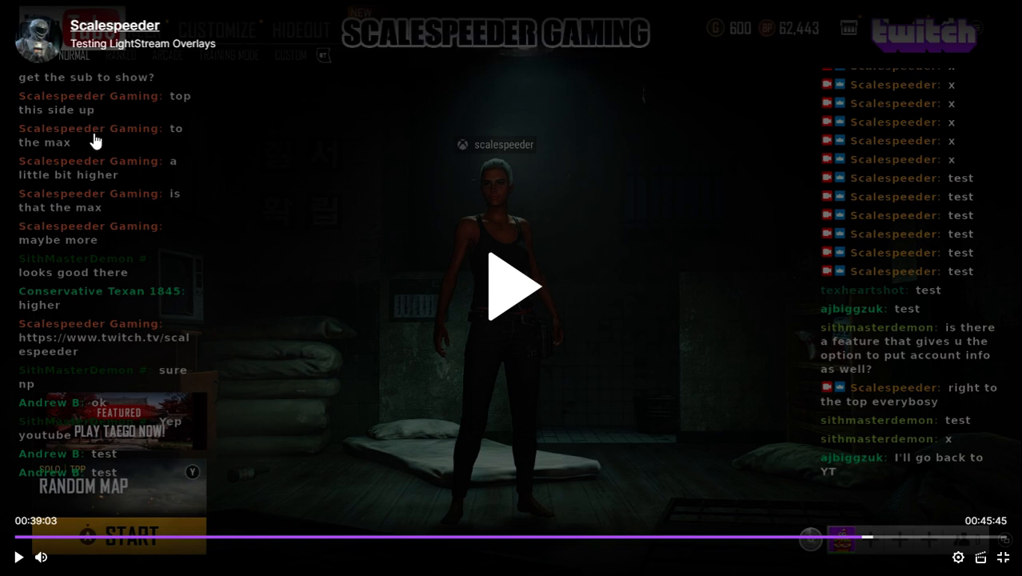
pyautogui.moveTo(645, 184)
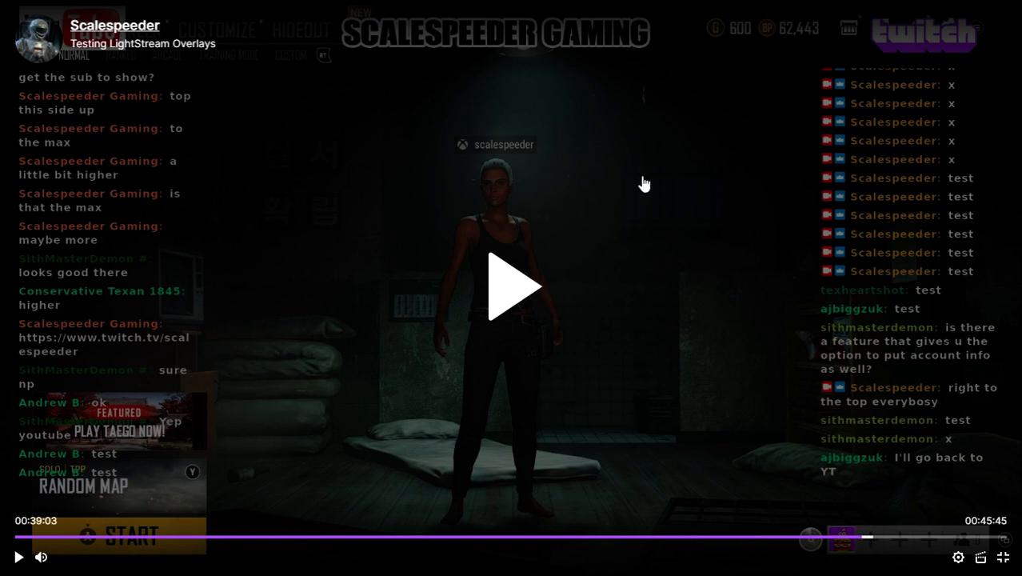
pyautogui.moveTo(926, 49)
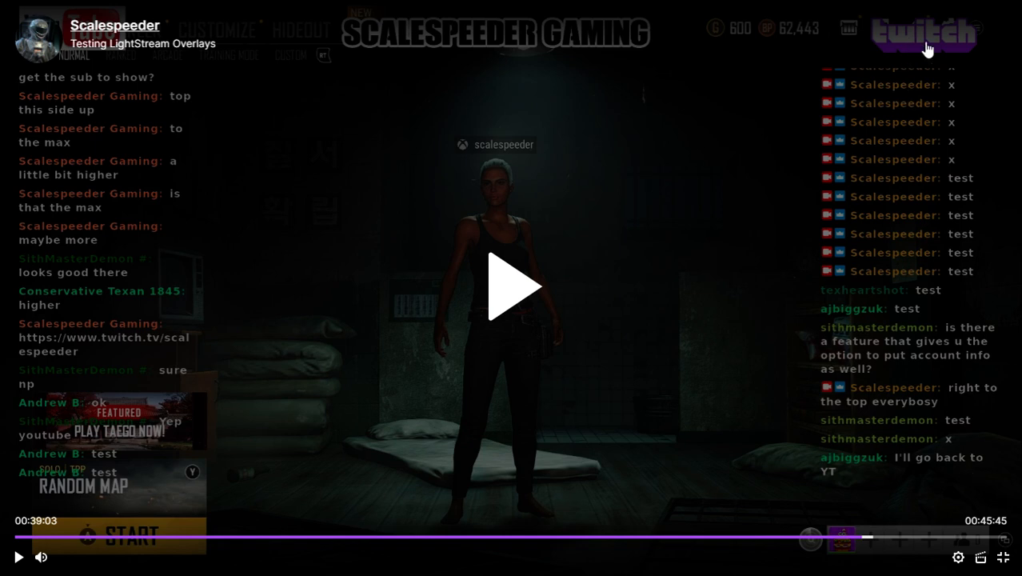
pyautogui.moveTo(739, 173)
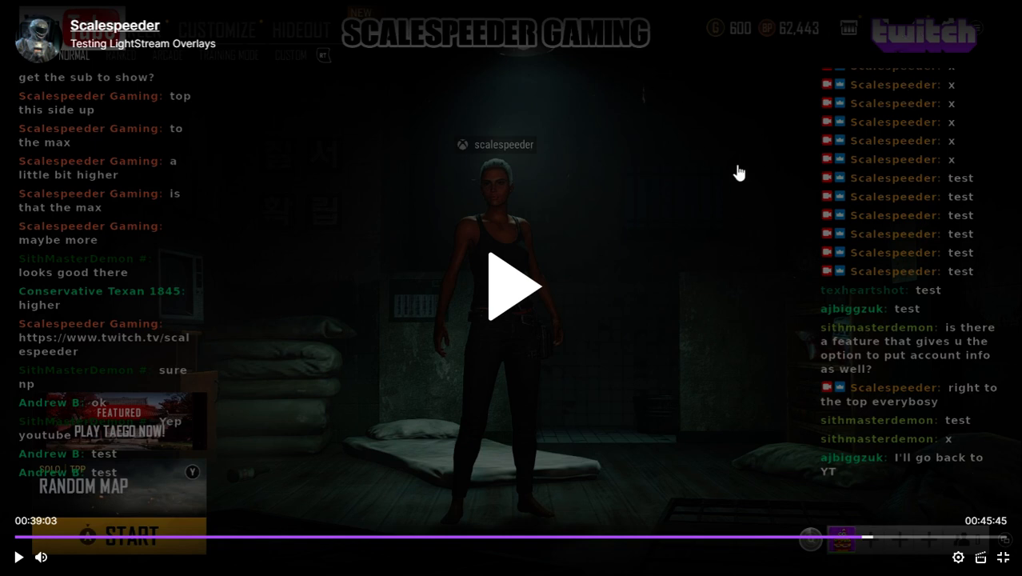
pyautogui.moveTo(679, 98)
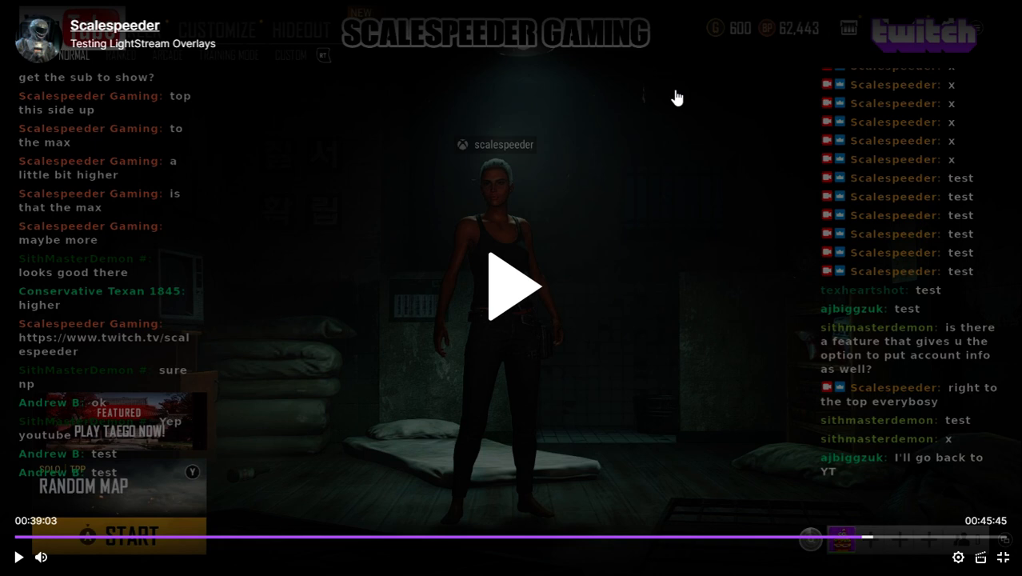
pyautogui.moveTo(666, 83)
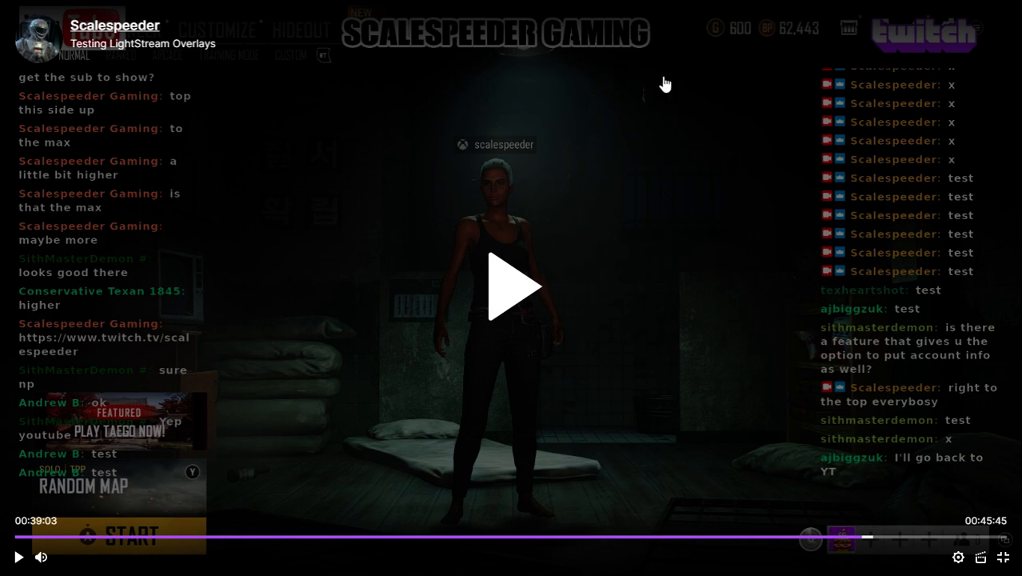
pyautogui.moveTo(280, 183)
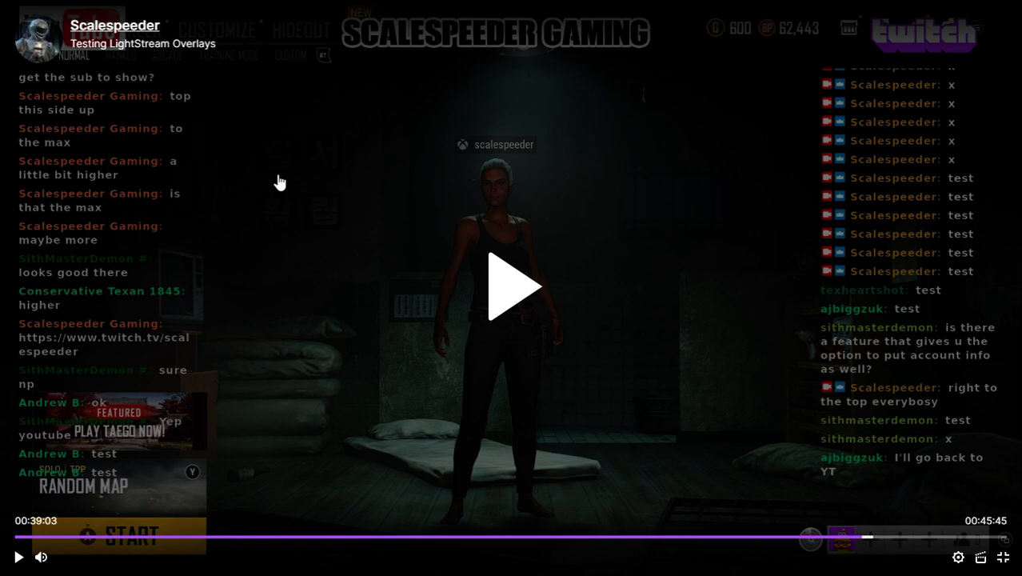
pyautogui.moveTo(1016, 555)
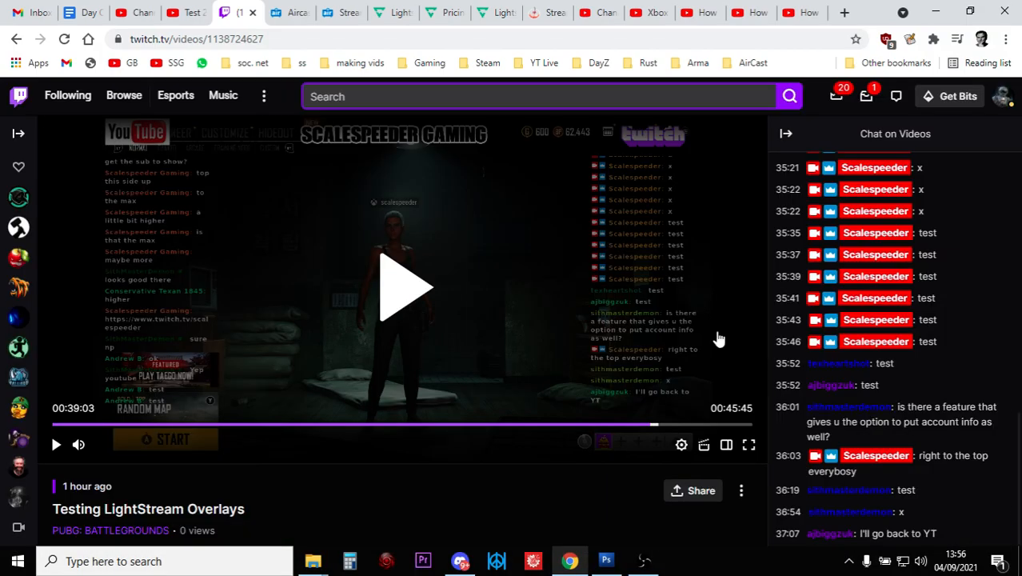
pyautogui.moveTo(454, 191)
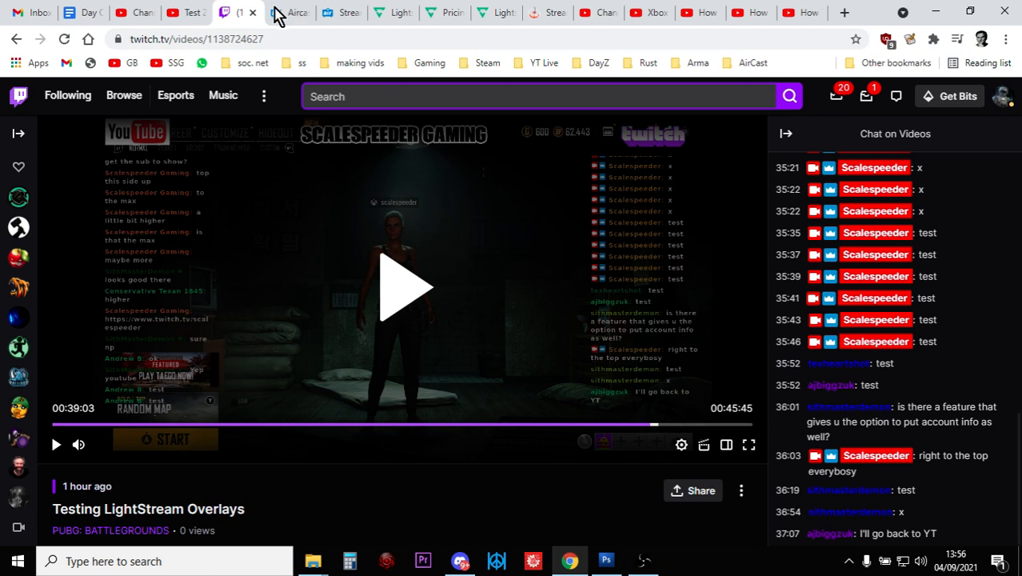
# - Visit the Aircast homepage, then return to the YouTube Xbox multicast replay at 39:11
pyautogui.click(291, 13)
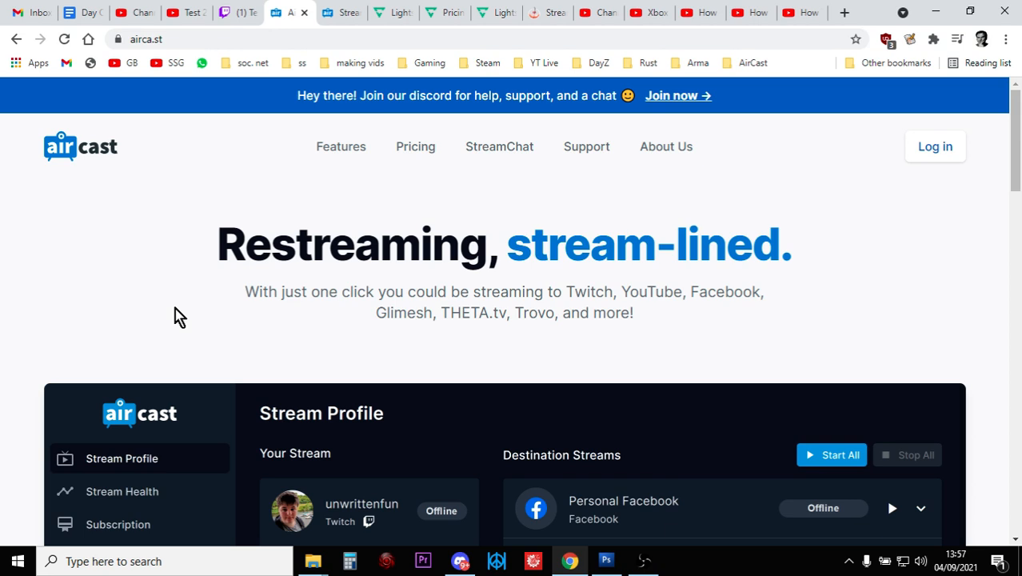
pyautogui.moveTo(179, 88)
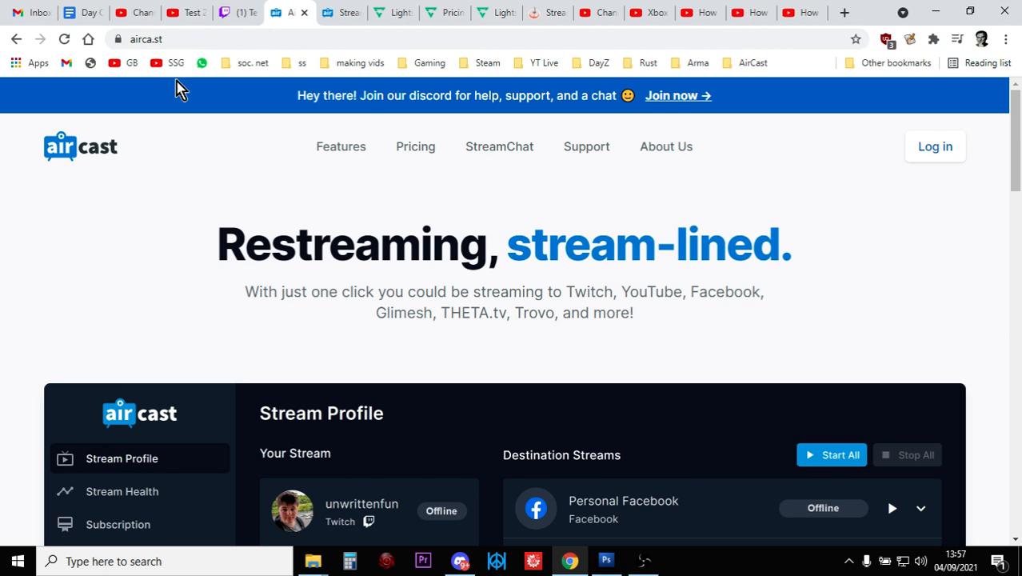
pyautogui.click(184, 13)
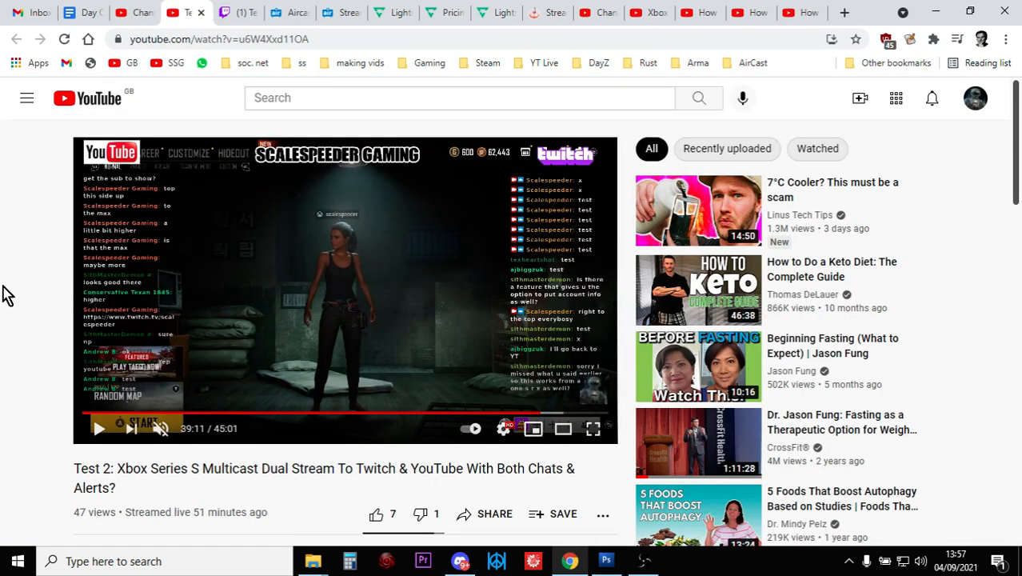
pyautogui.moveTo(360, 62)
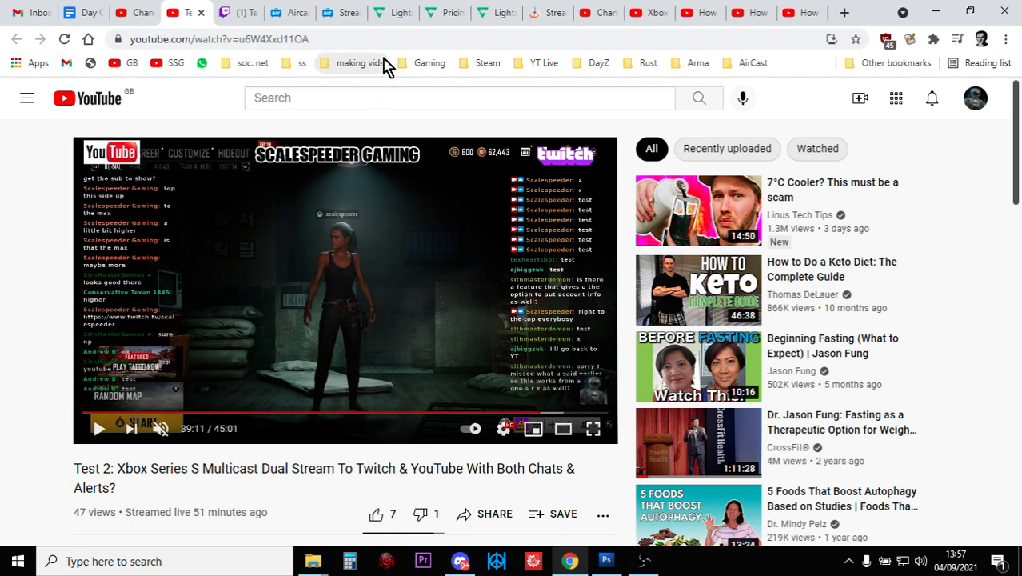
# - Switch to the golightstream.com homepage pitching Lightstream Studio
pyautogui.click(392, 12)
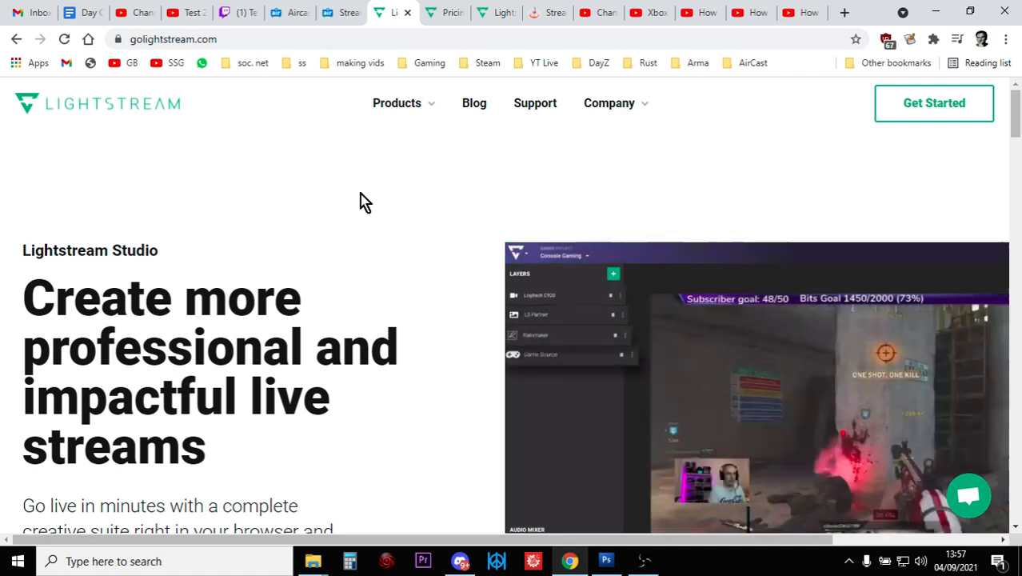
pyautogui.moveTo(387, 136)
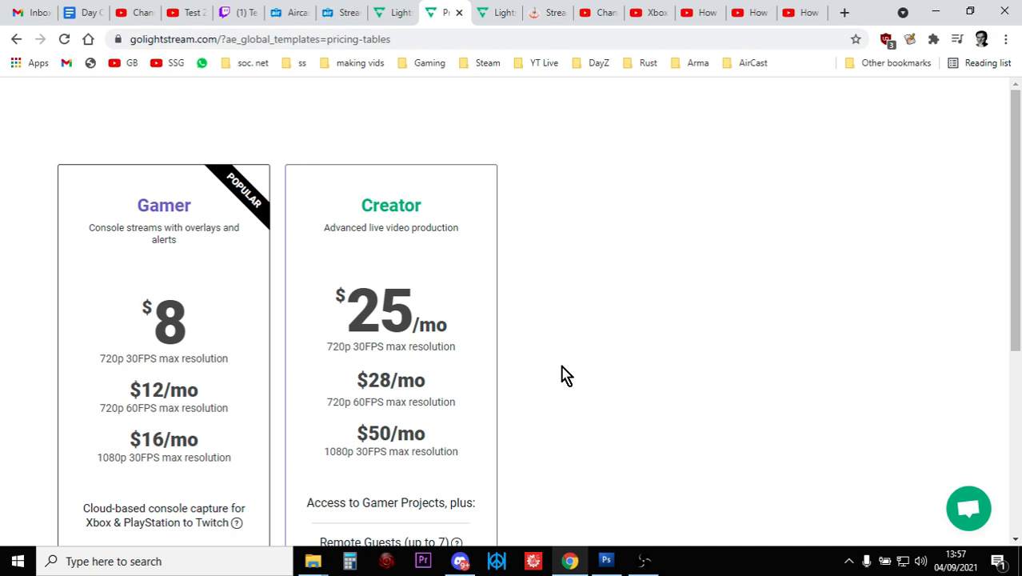
pyautogui.moveTo(502, 16)
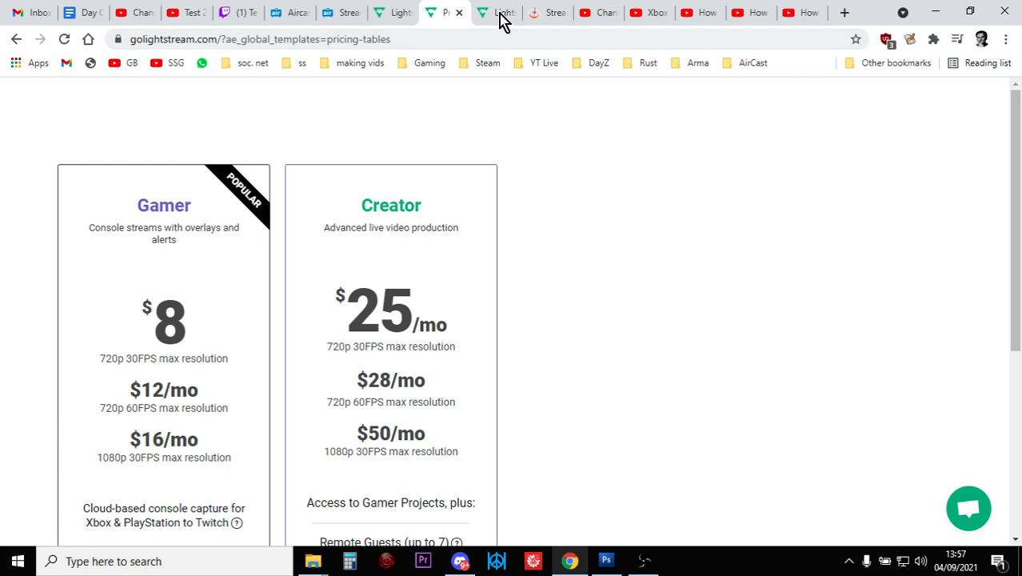
# - Review the Lightstream Studio project's Twitch alerts-and-chat layer, then move to the StreamElements site
pyautogui.click(496, 13)
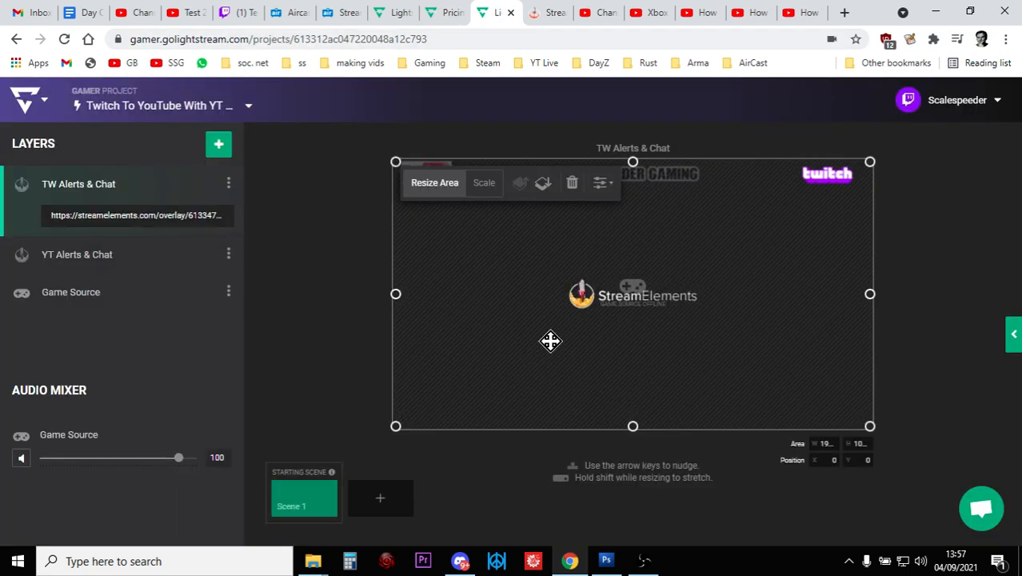
pyautogui.moveTo(326, 323)
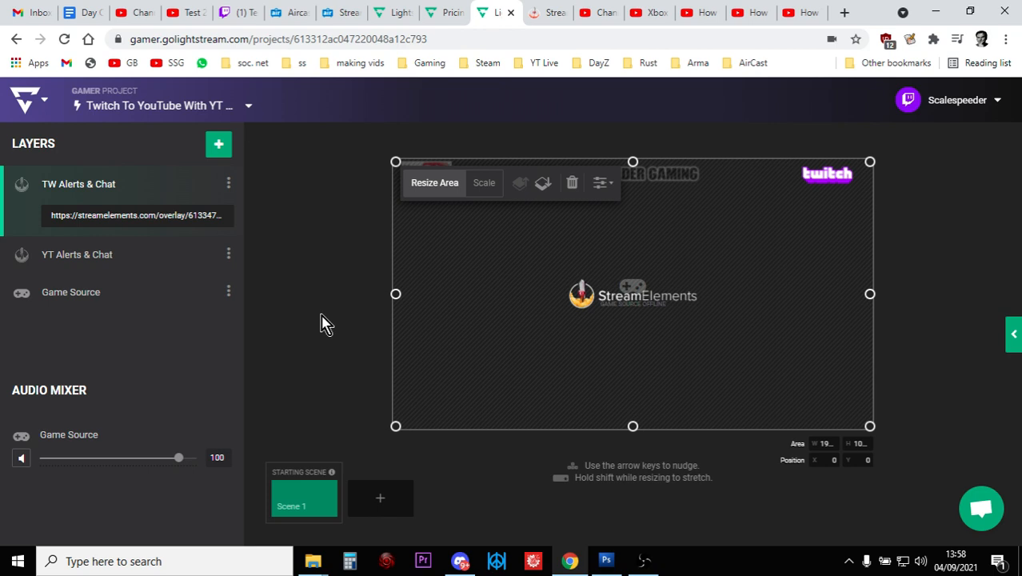
pyautogui.moveTo(543, 19)
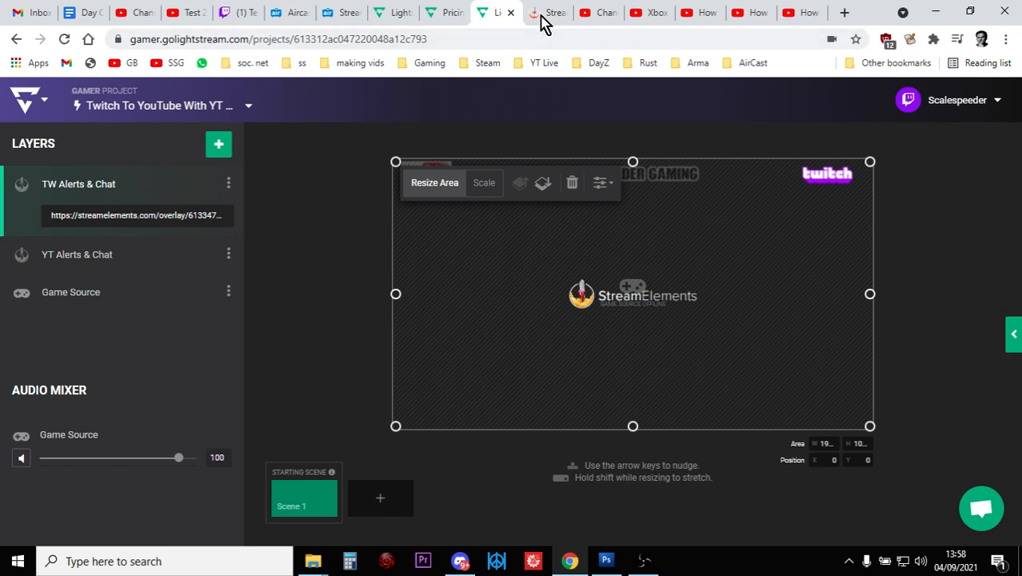
pyautogui.click(548, 12)
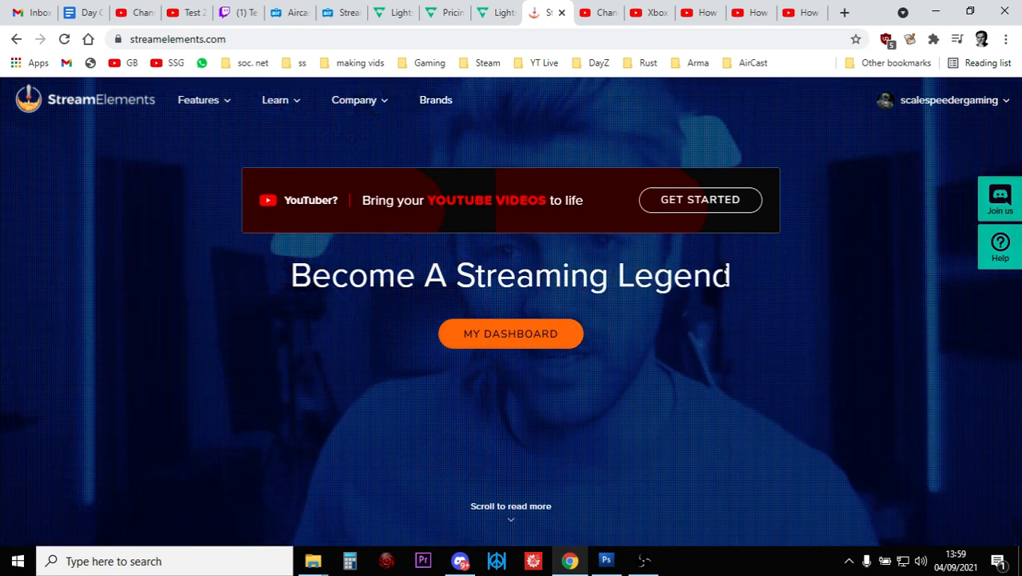
# - Choose Dashboard from the StreamElements account menu, landing on the signed-out homepage
pyautogui.click(949, 99)
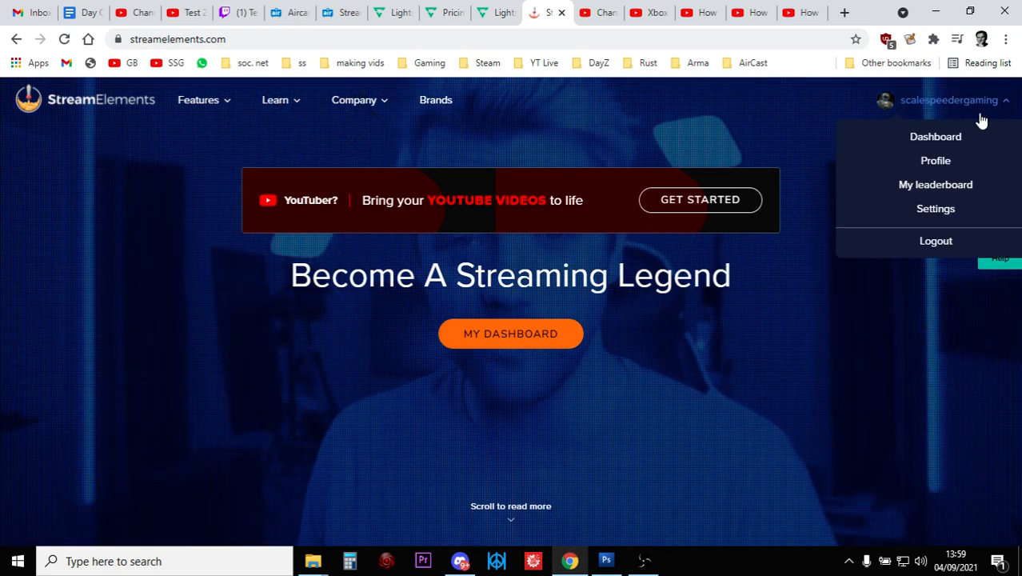
pyautogui.click(934, 240)
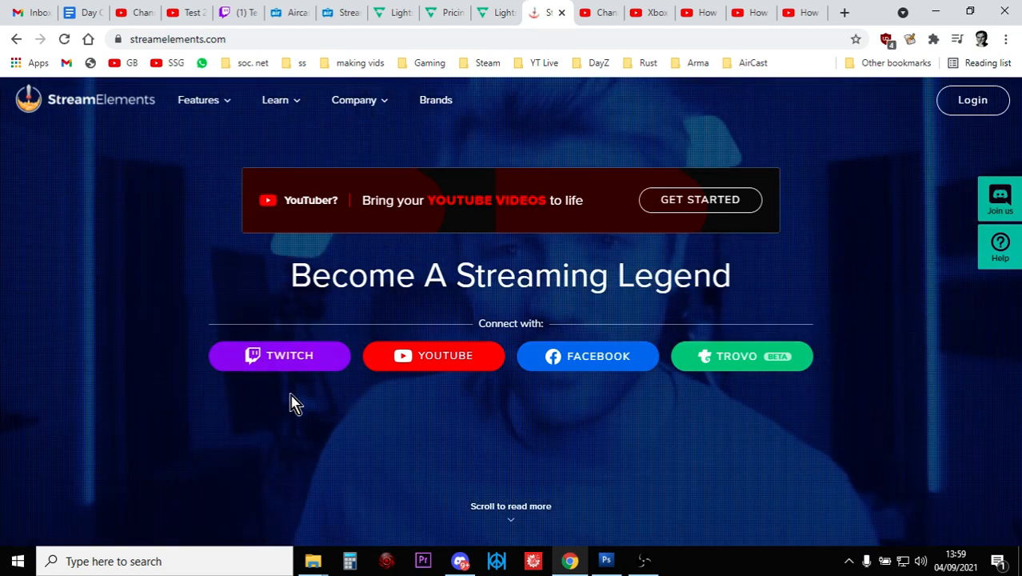
pyautogui.moveTo(346, 446)
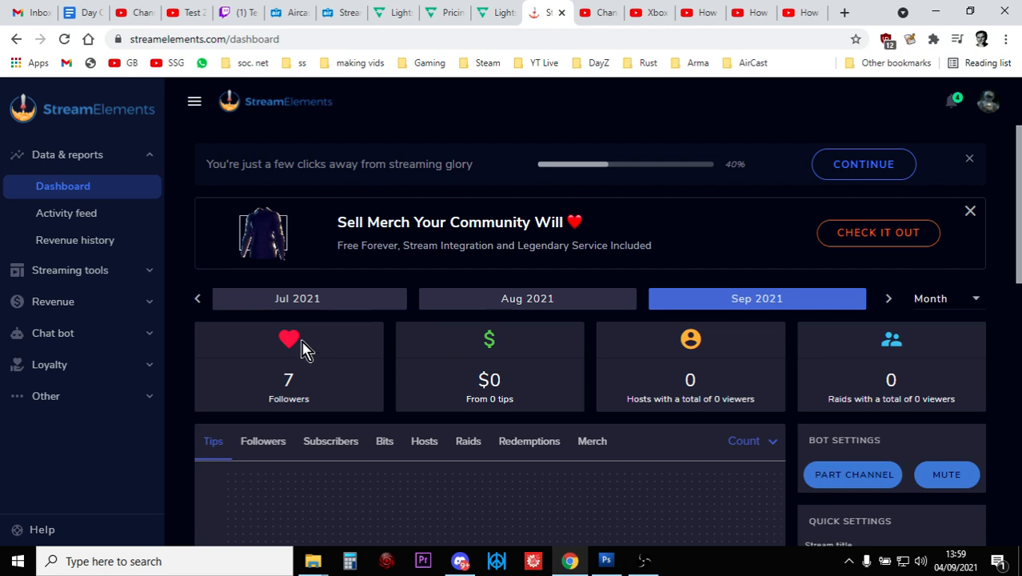
pyautogui.moveTo(166, 272)
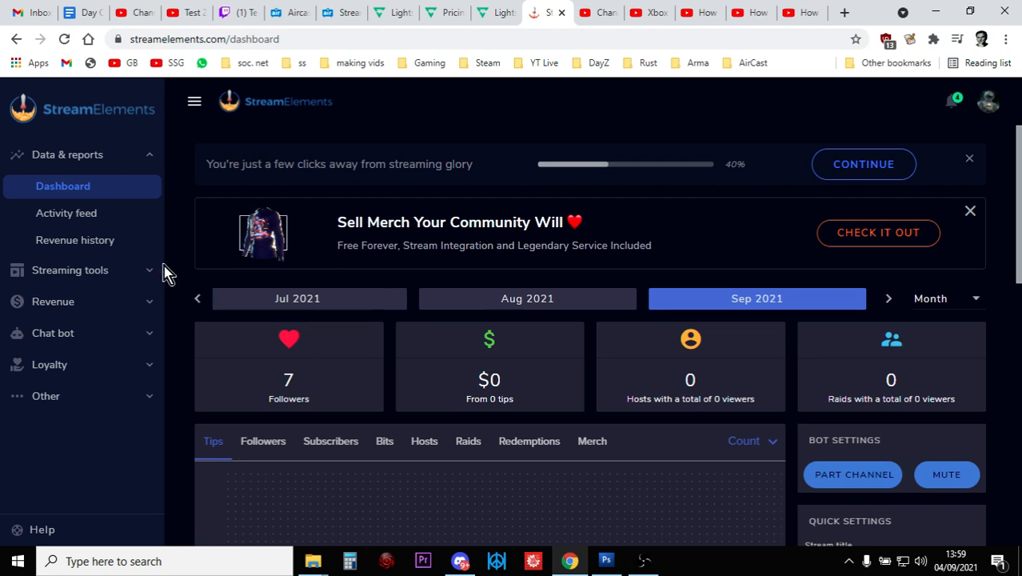
# - Browse the overlays gallery under Streaming tools and preview the Operator Static Super Theme images
pyautogui.click(70, 269)
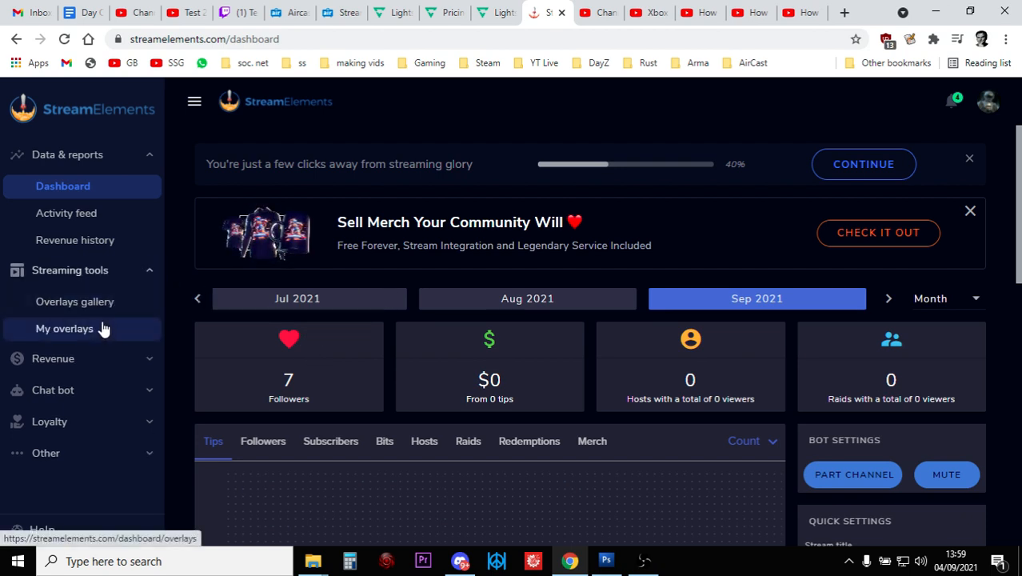
pyautogui.click(75, 300)
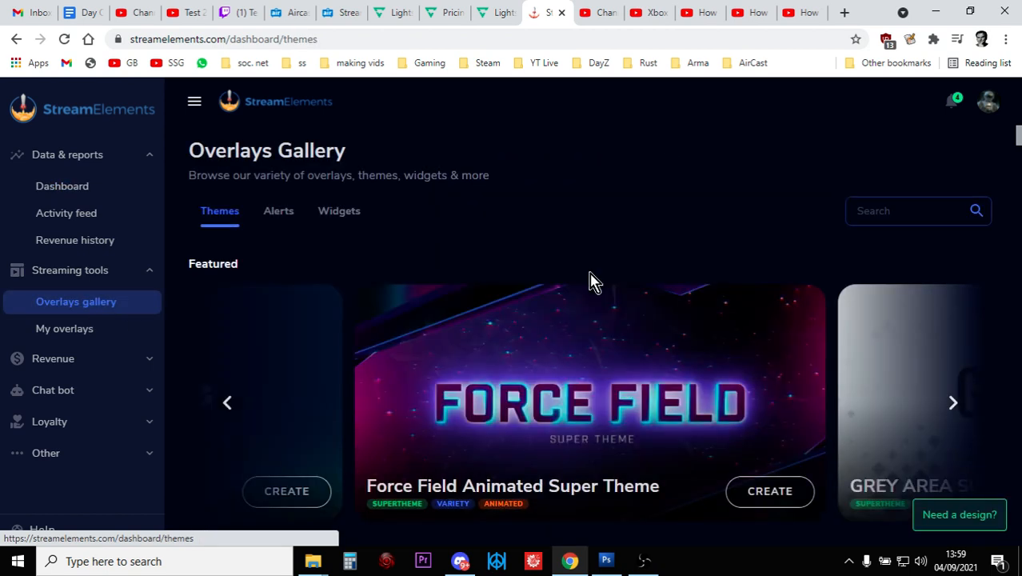
pyautogui.scroll(-3)
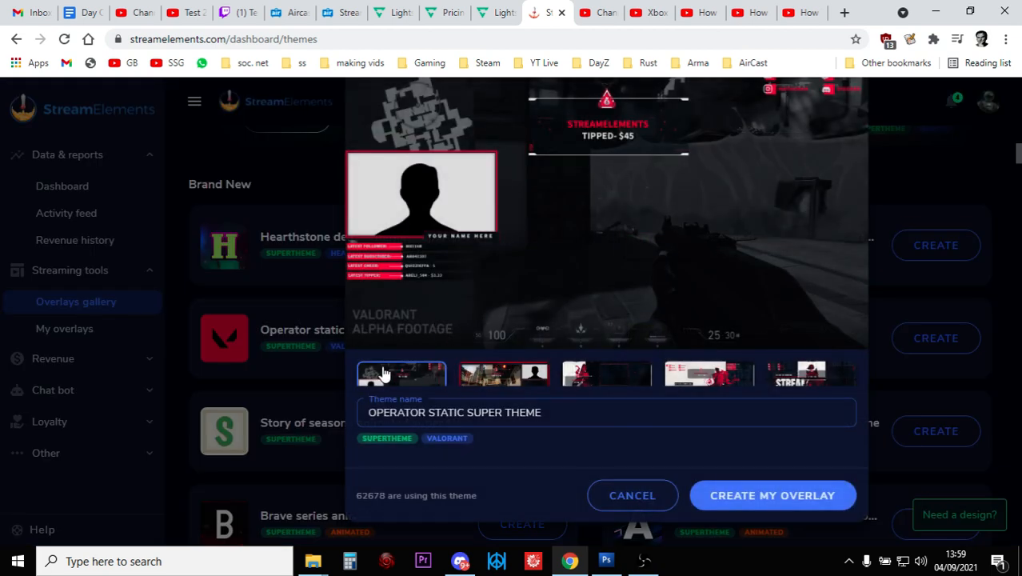
pyautogui.moveTo(542, 365)
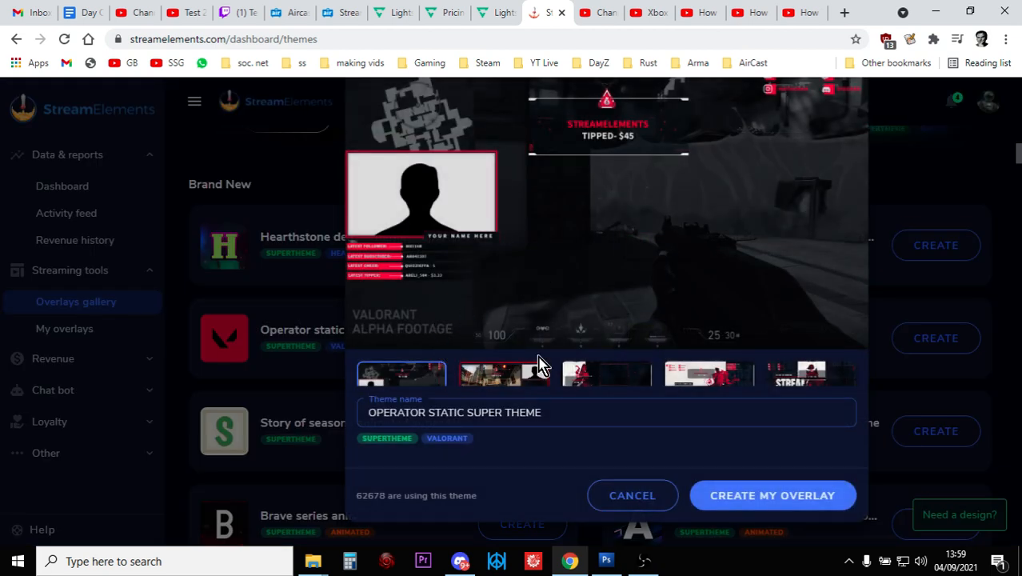
pyautogui.click(504, 375)
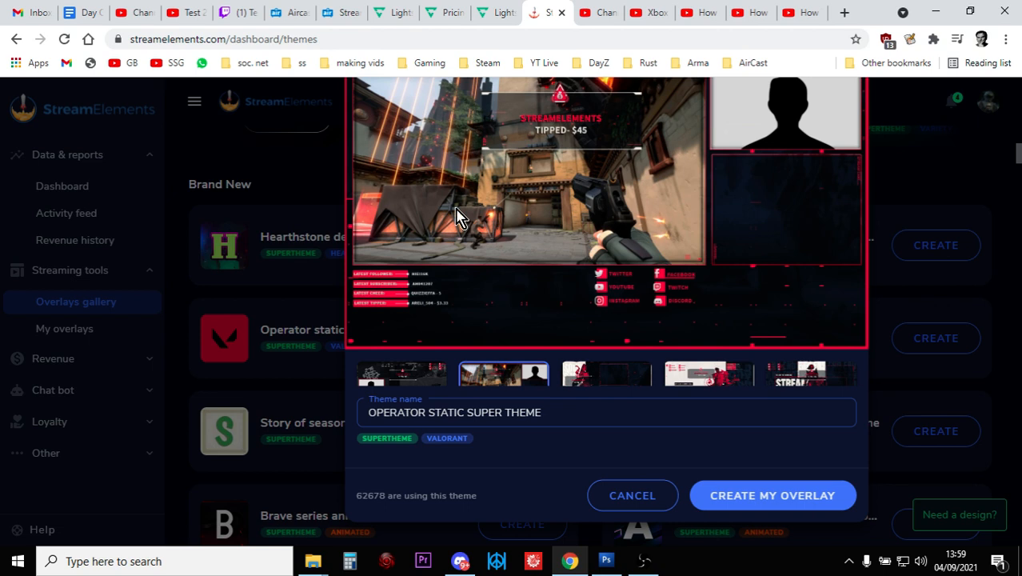
pyautogui.moveTo(659, 87)
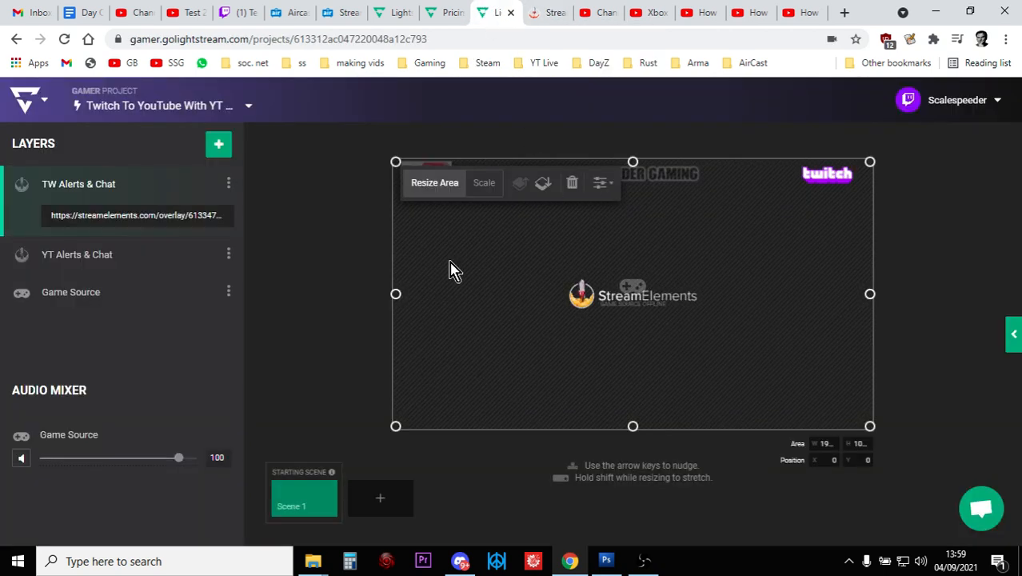
pyautogui.moveTo(557, 24)
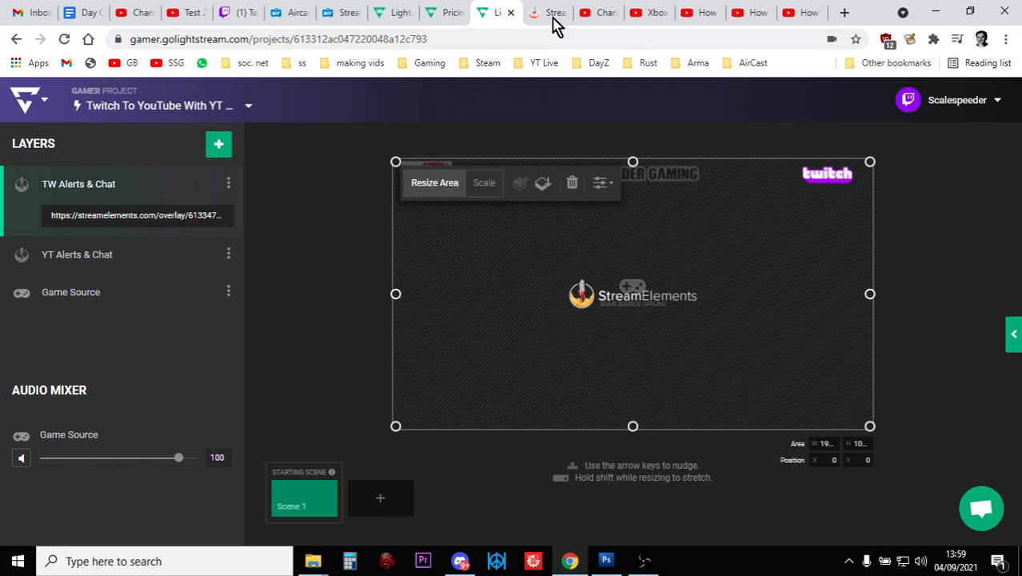
pyautogui.click(547, 13)
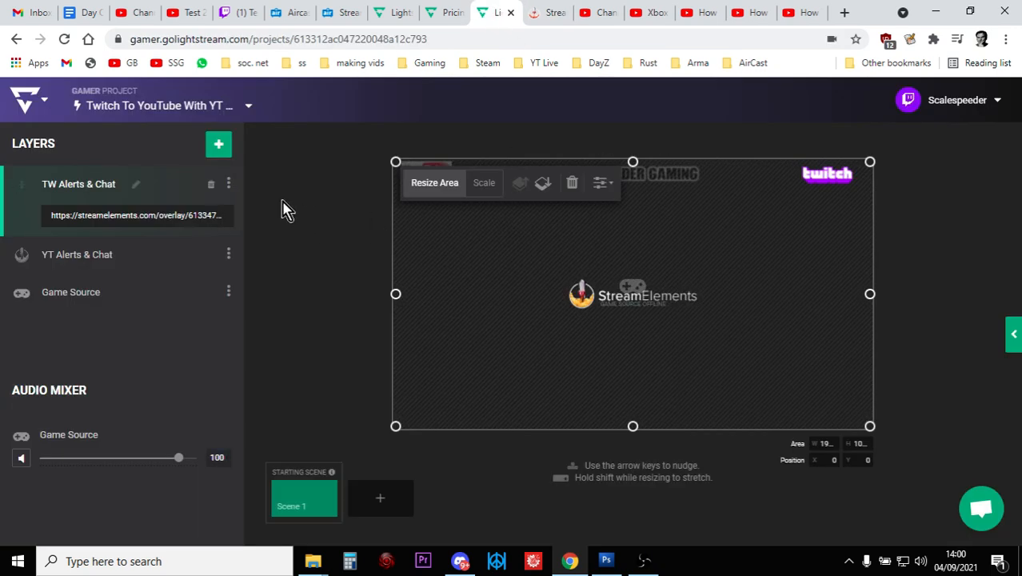
pyautogui.moveTo(462, 202)
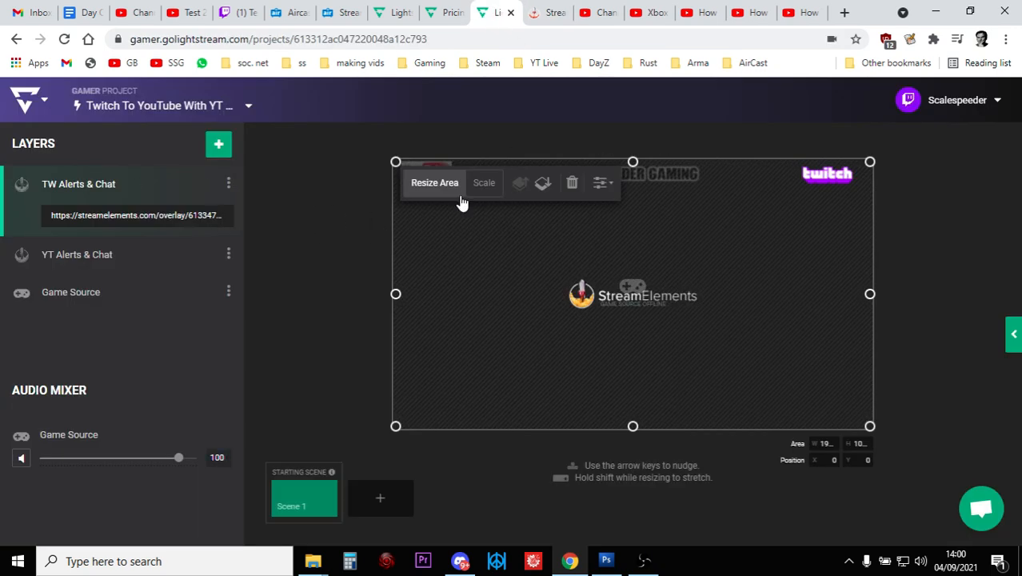
pyautogui.moveTo(396, 291)
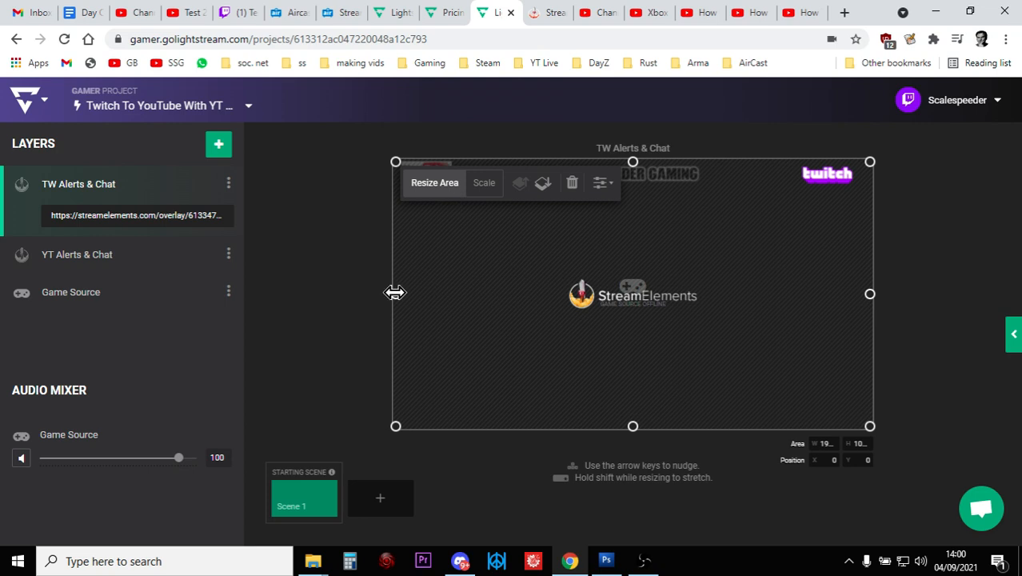
pyautogui.moveTo(366, 304)
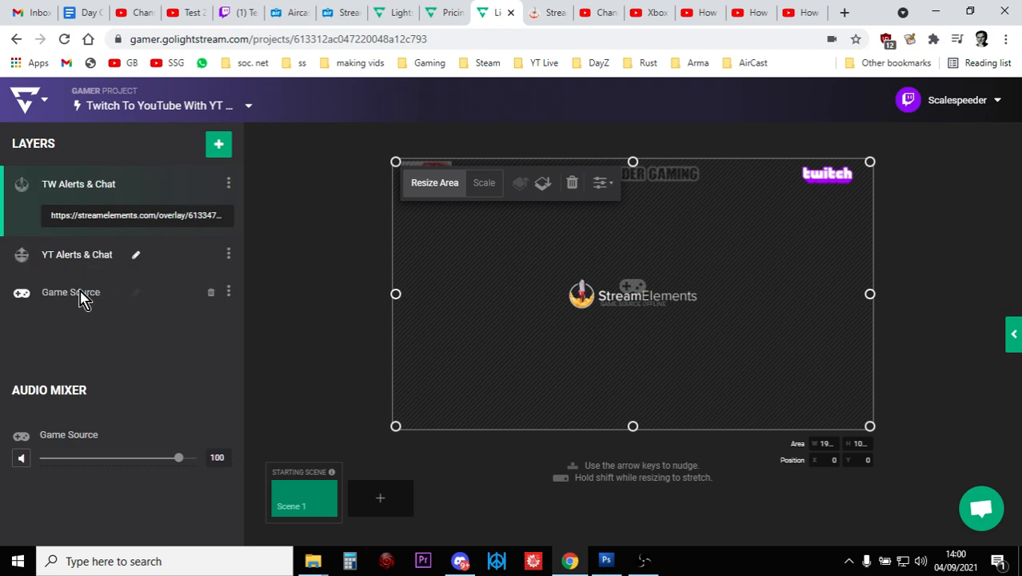
pyautogui.moveTo(86, 297)
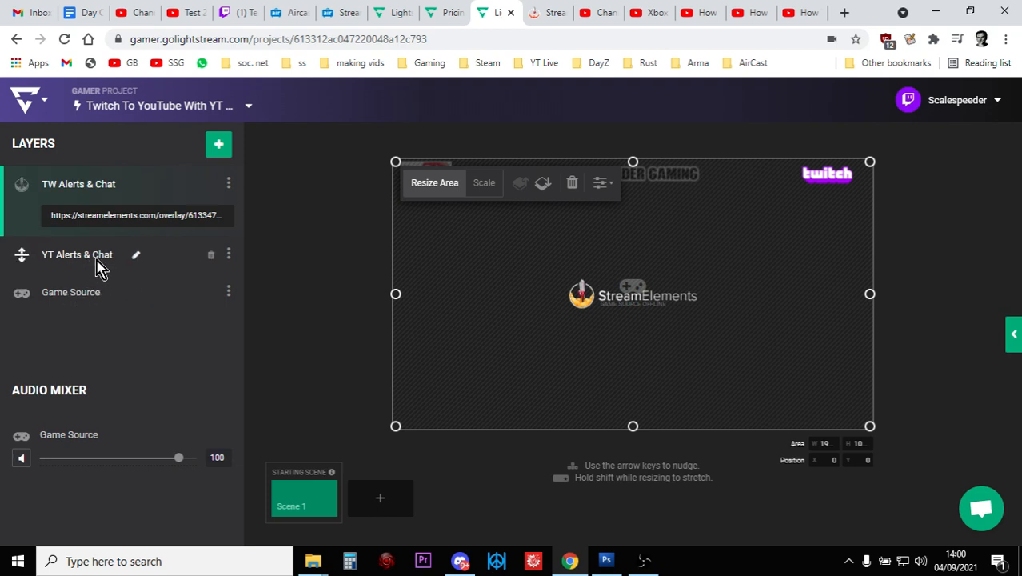
pyautogui.moveTo(96, 264)
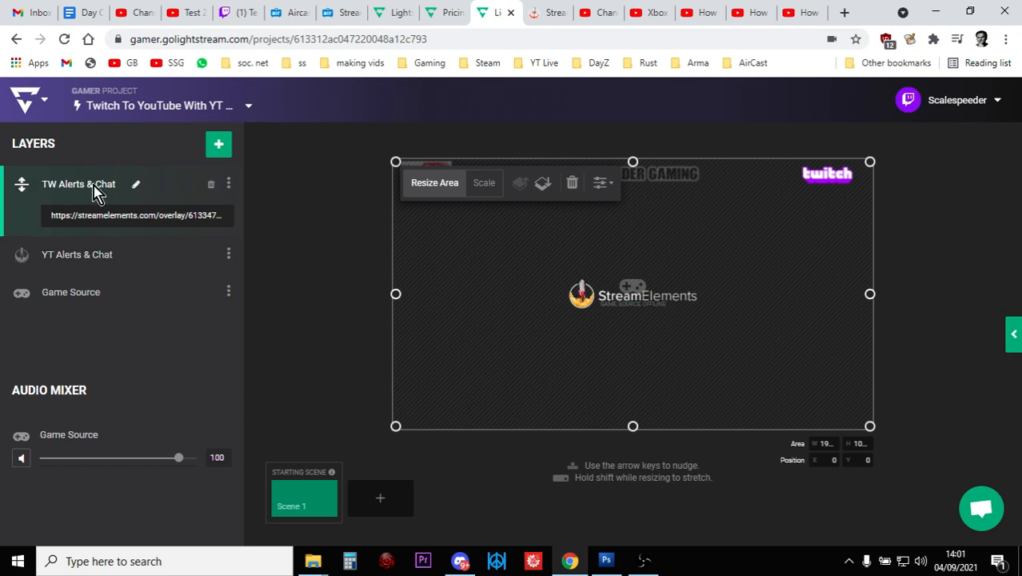
pyautogui.moveTo(88, 184)
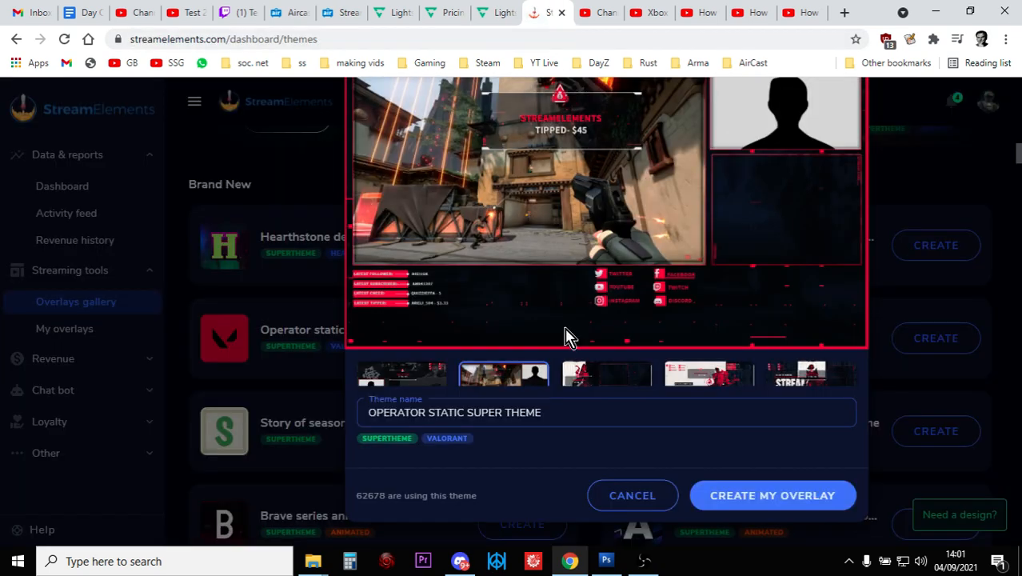
# - Go to My overlays and start editing the Twitch Simple Alert Chat Overlay
pyautogui.click(632, 496)
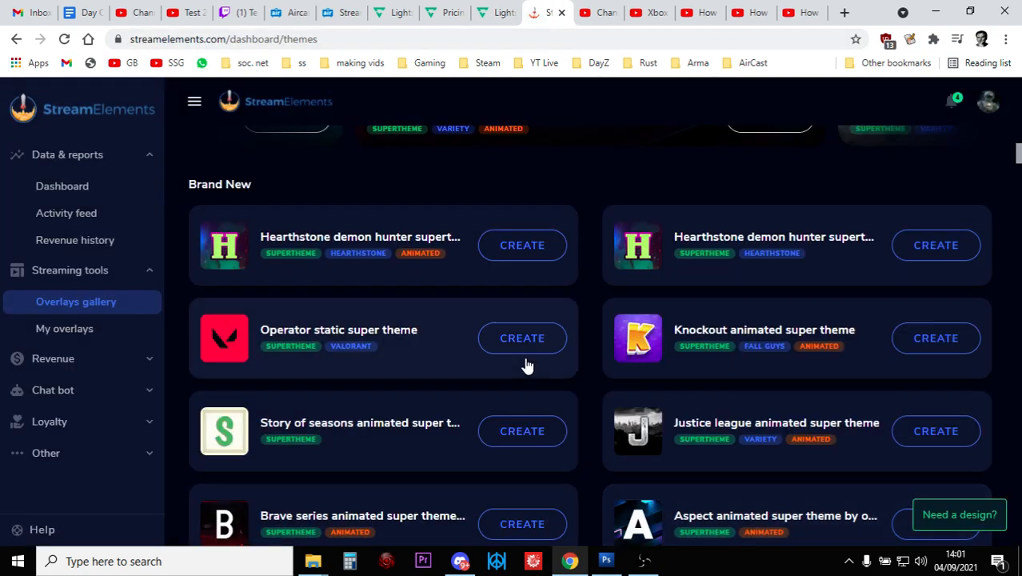
pyautogui.scroll(3)
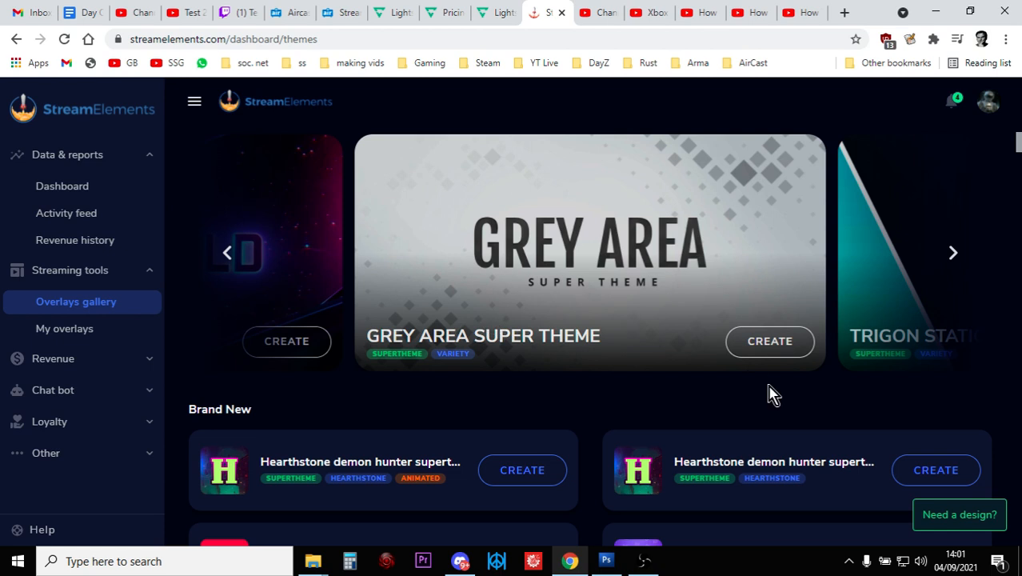
pyautogui.moveTo(473, 486)
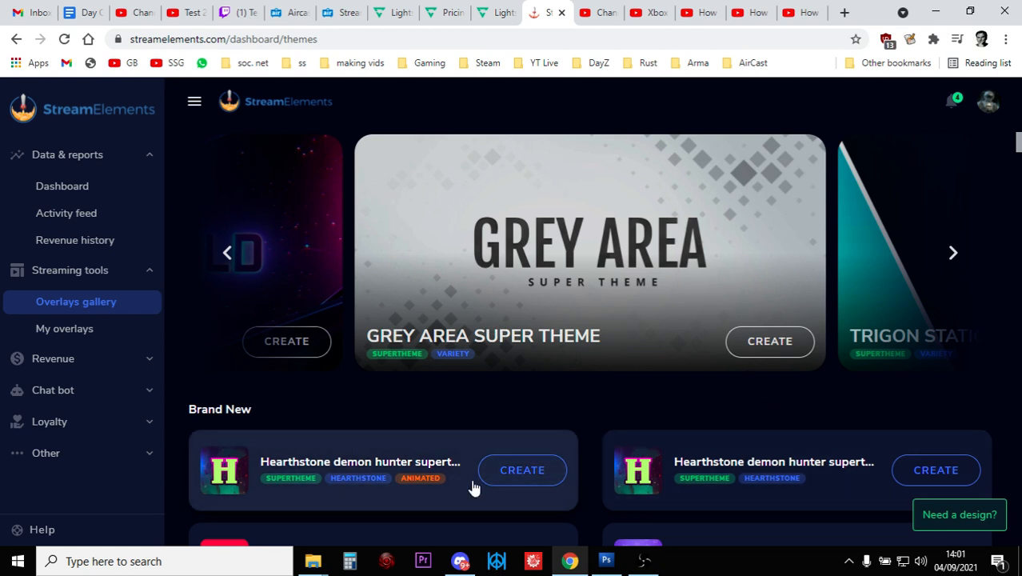
pyautogui.click(64, 328)
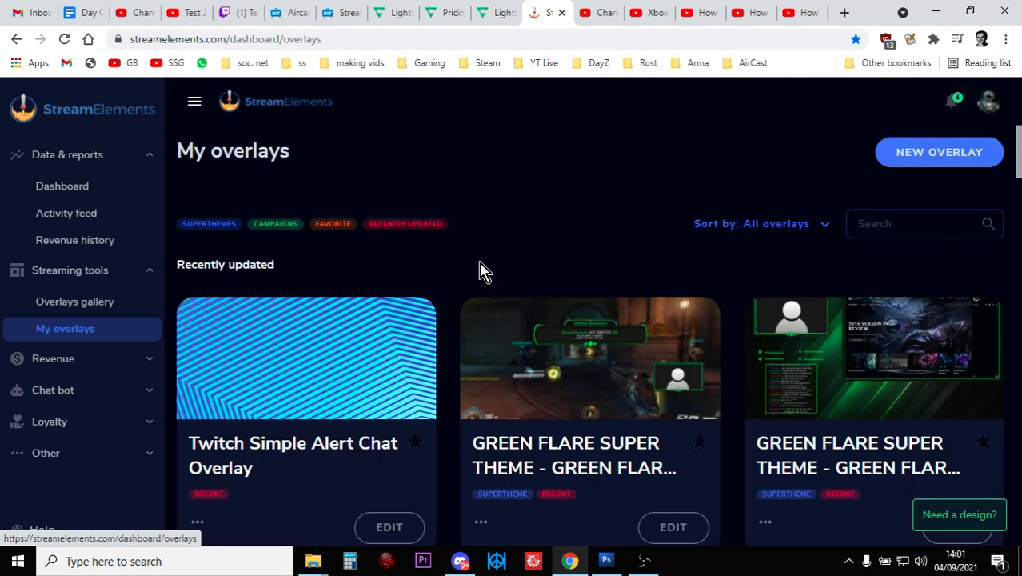
pyautogui.moveTo(939, 152)
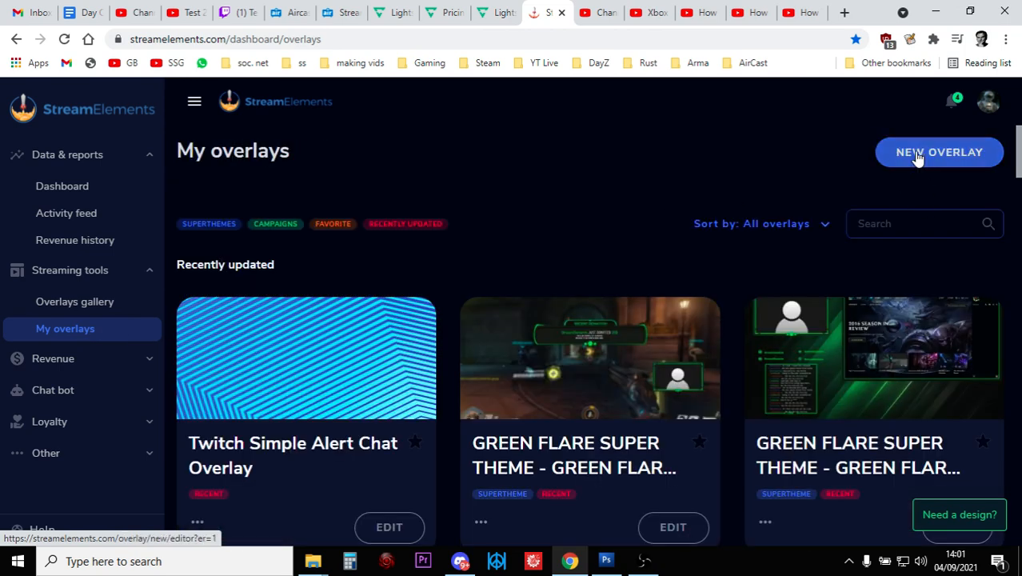
pyautogui.scroll(-3)
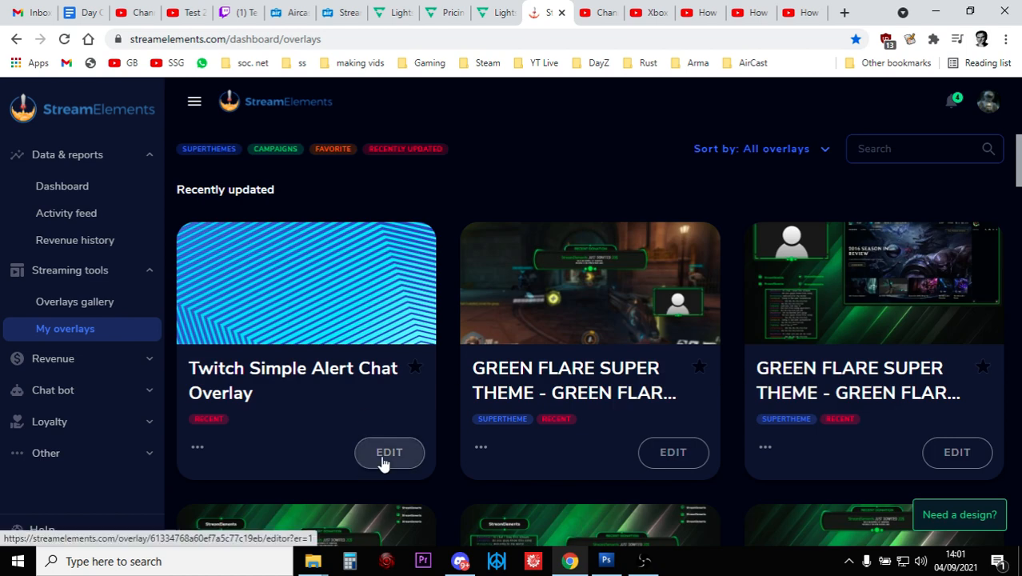
pyautogui.click(389, 451)
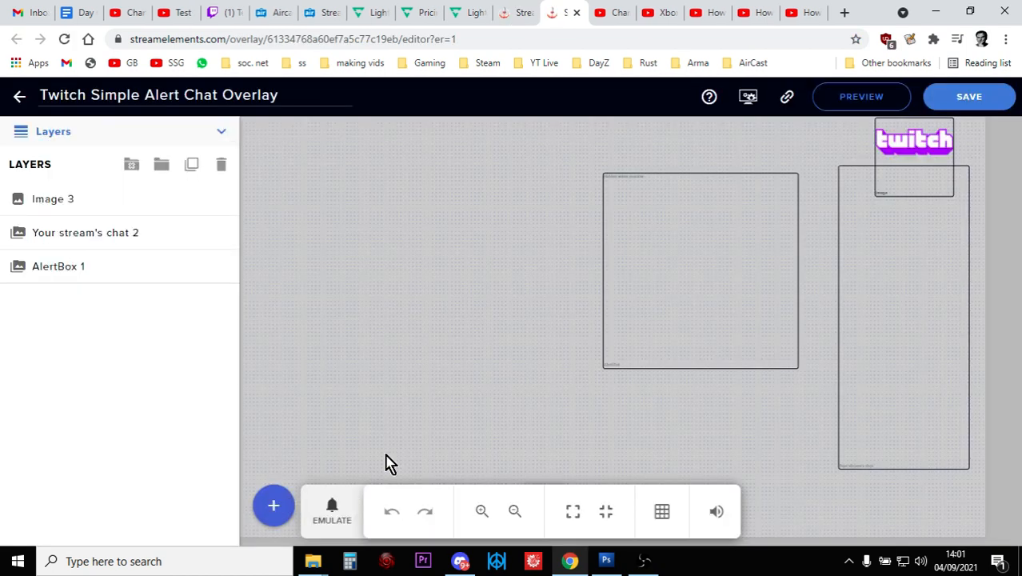
pyautogui.moveTo(683, 414)
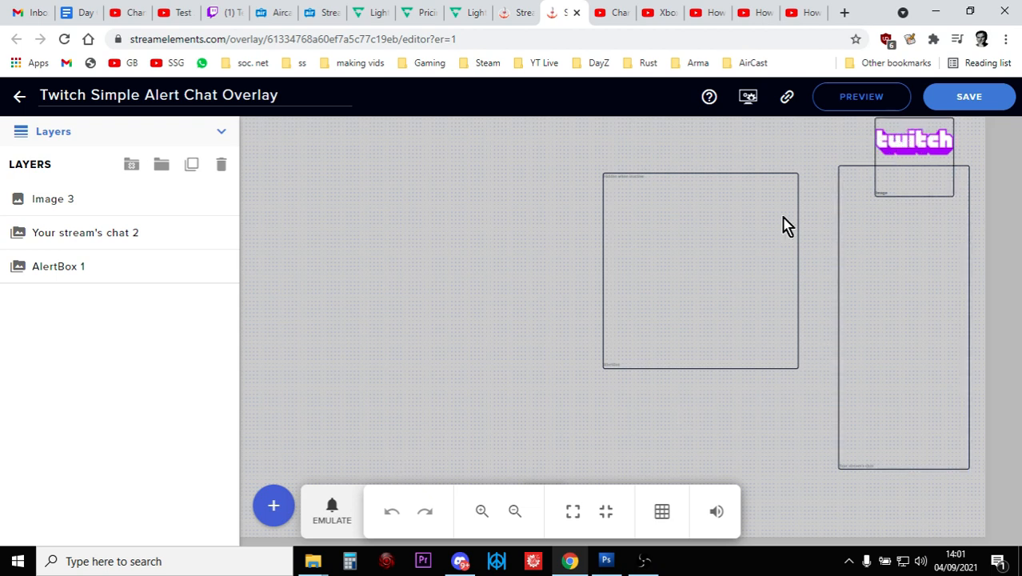
# - Browse the Stream Tools and Static/Custom widget lists without adding any widget
pyautogui.click(272, 505)
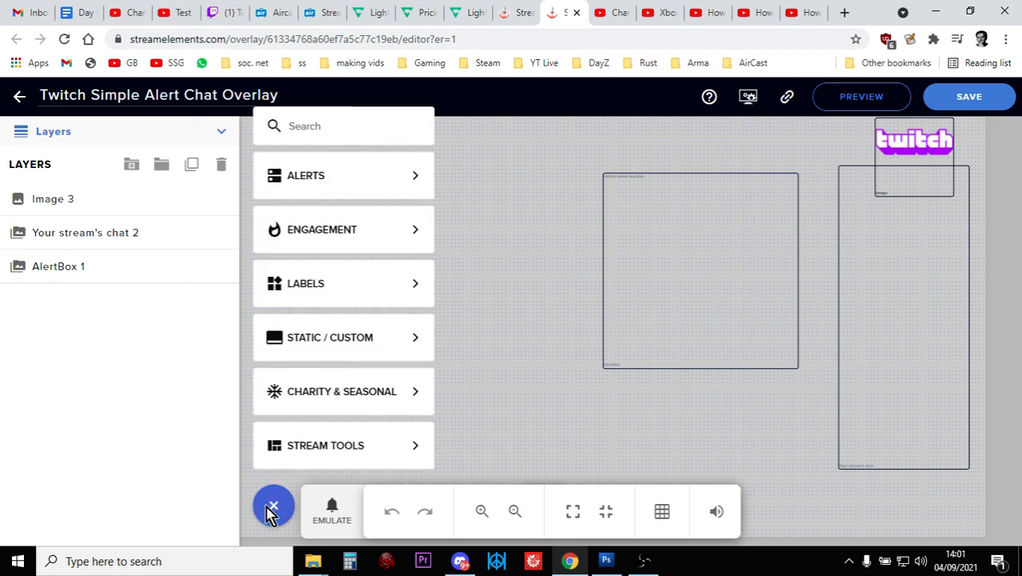
pyautogui.click(343, 175)
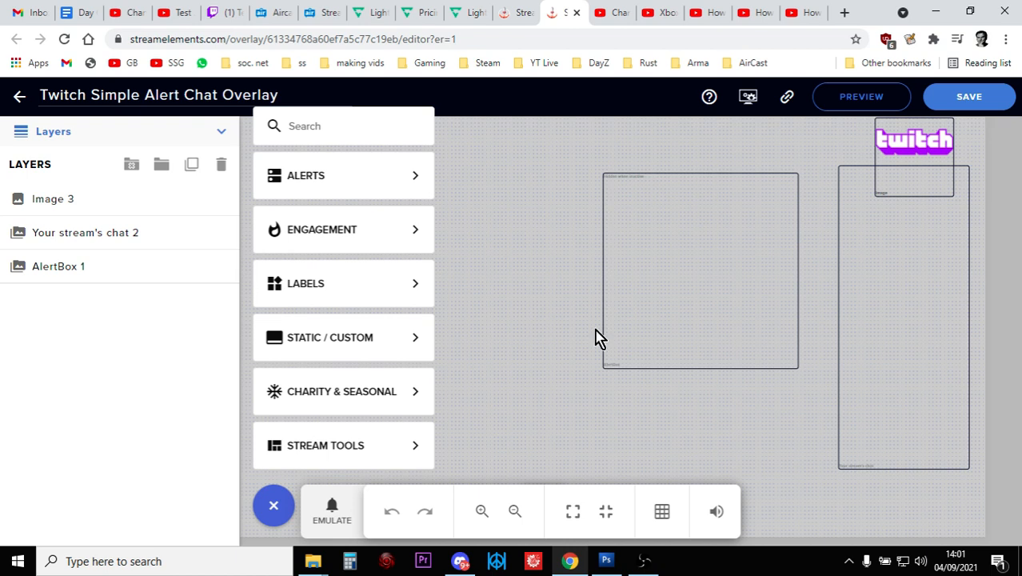
pyautogui.moveTo(736, 220)
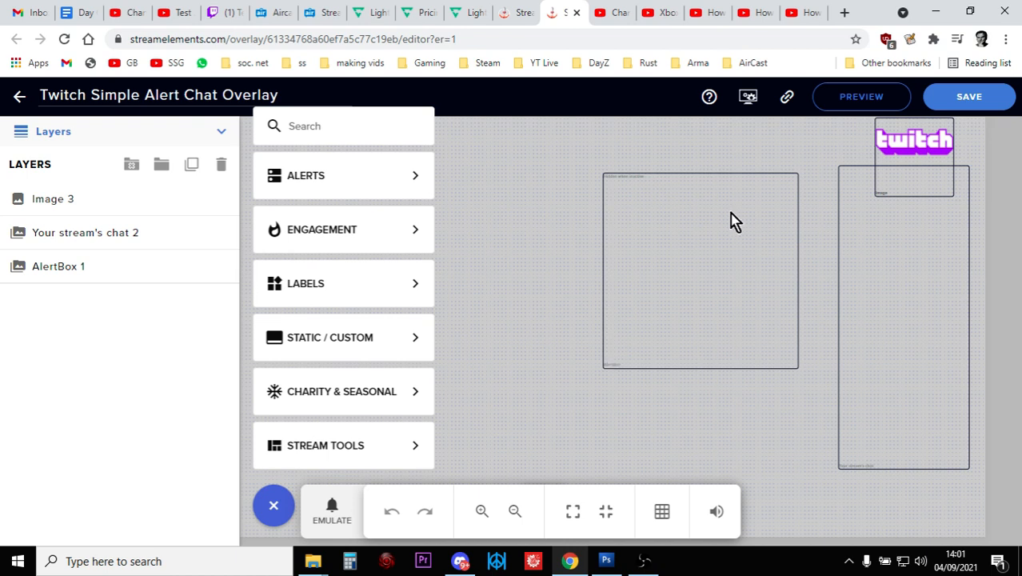
pyautogui.moveTo(467, 200)
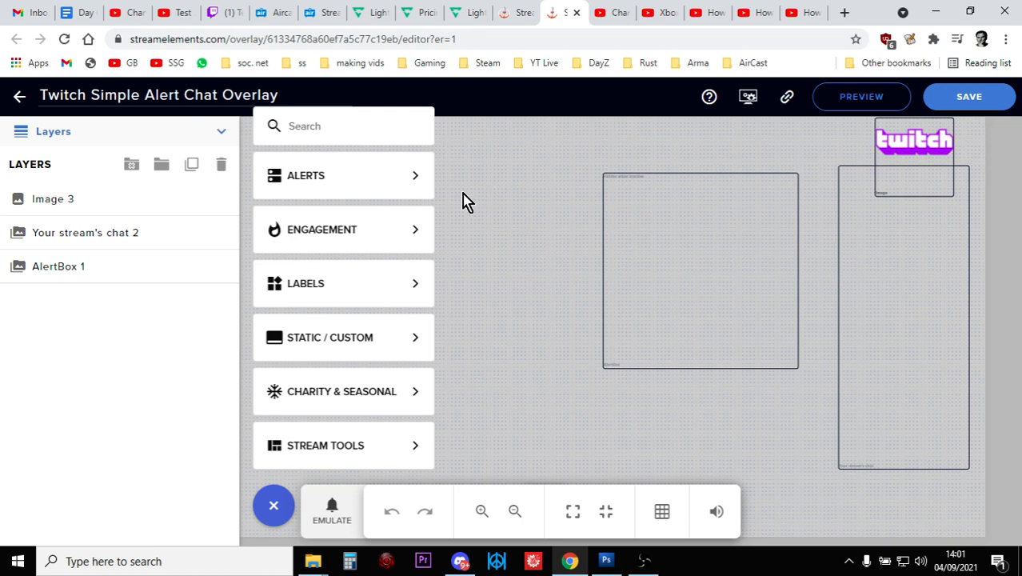
pyautogui.click(330, 336)
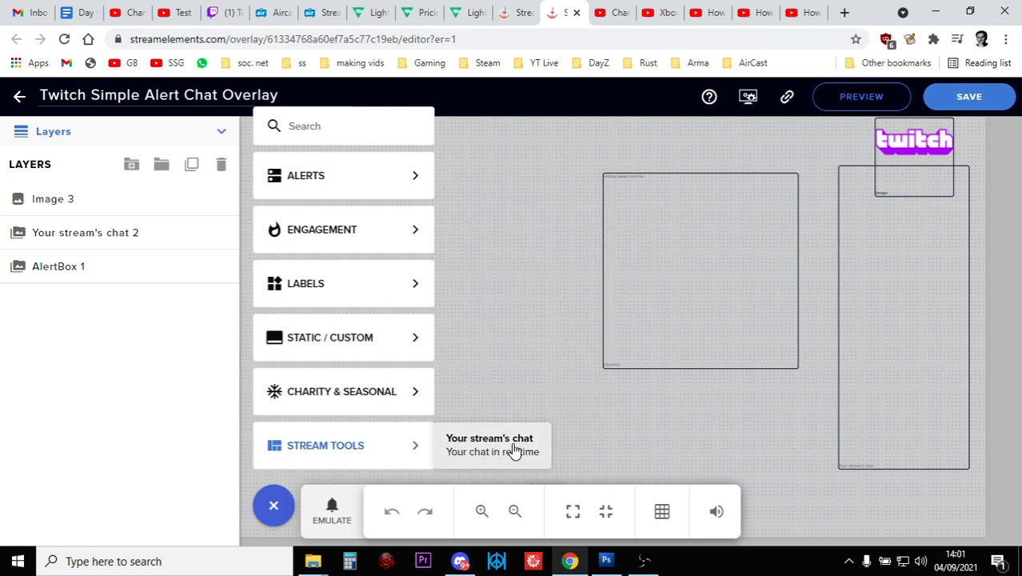
pyautogui.moveTo(469, 424)
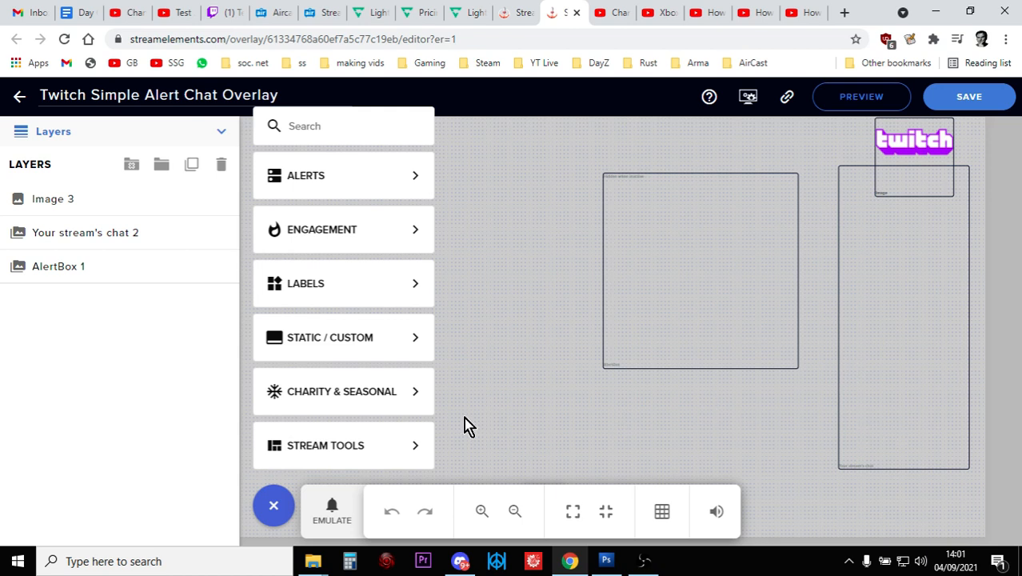
pyautogui.click(330, 336)
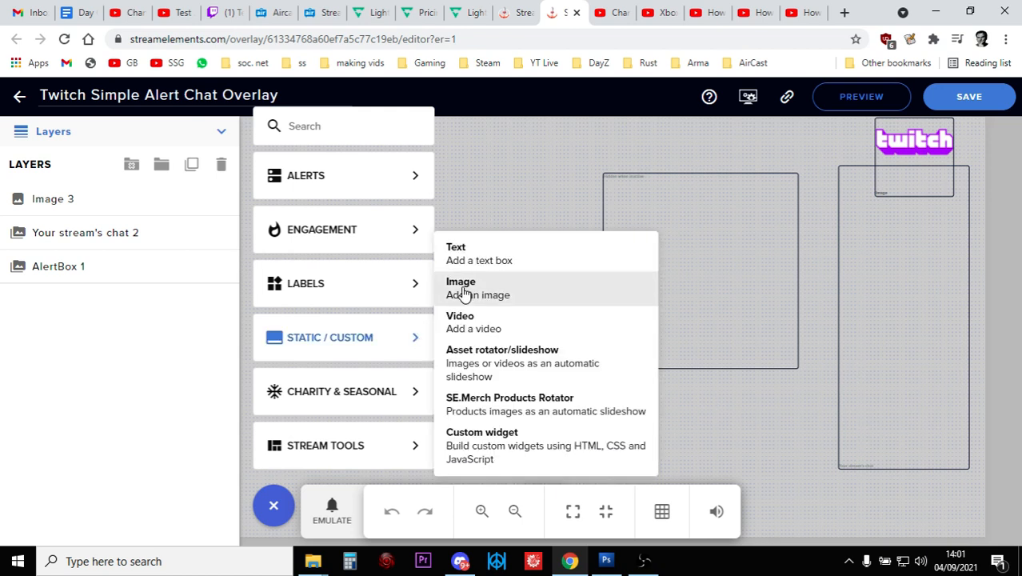
pyautogui.click(534, 247)
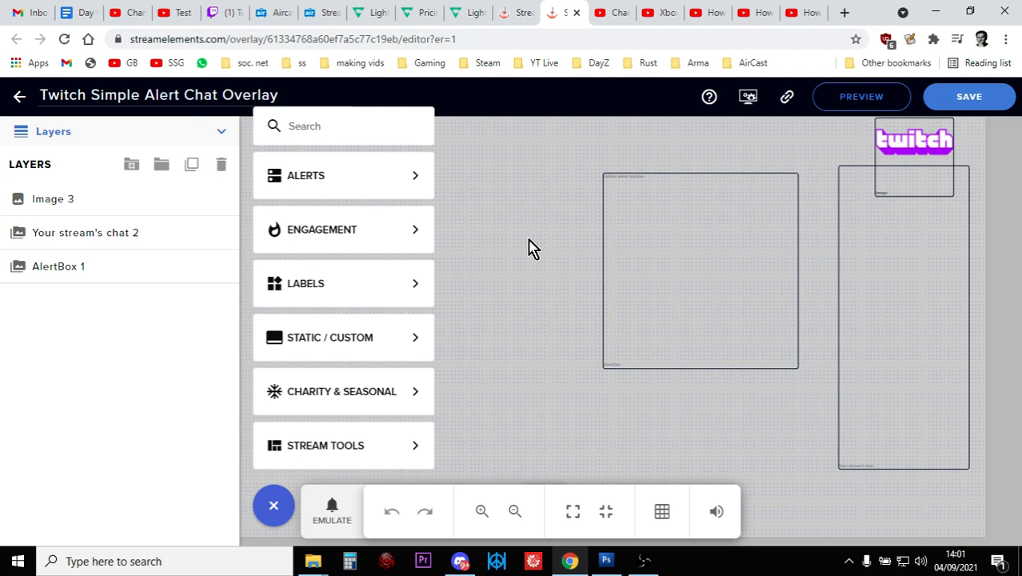
pyautogui.moveTo(784, 109)
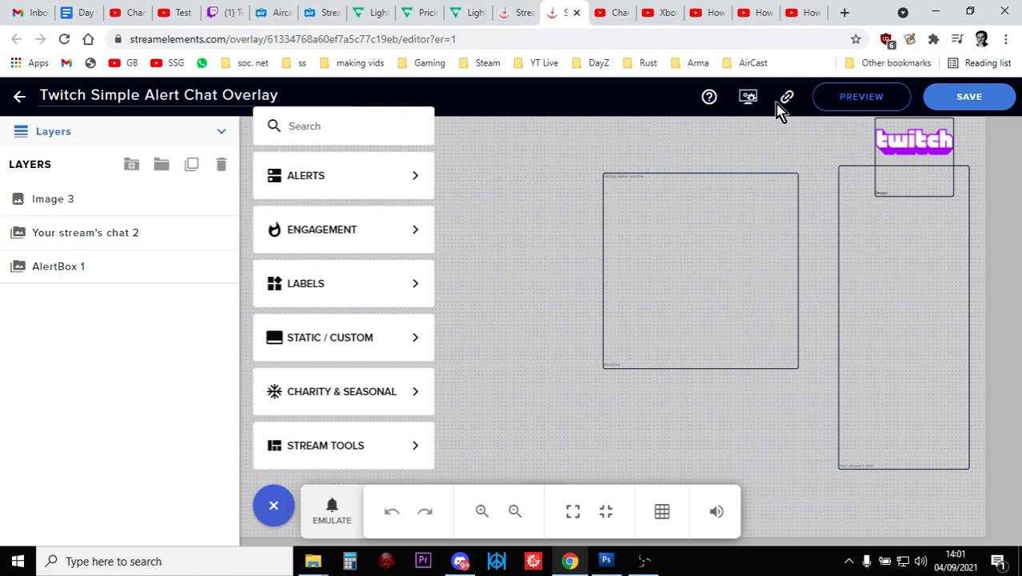
pyautogui.moveTo(502, 112)
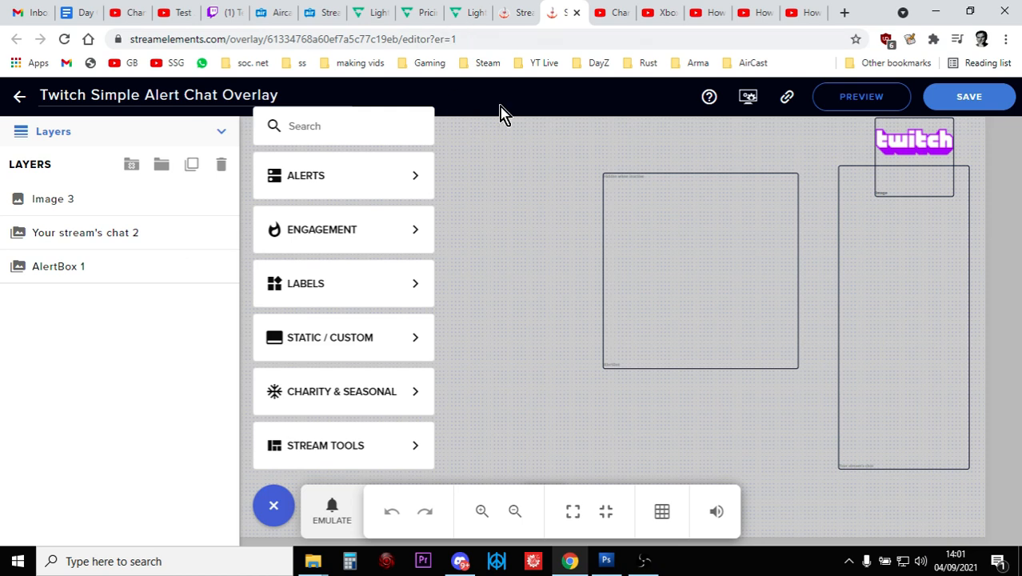
pyautogui.moveTo(531, 295)
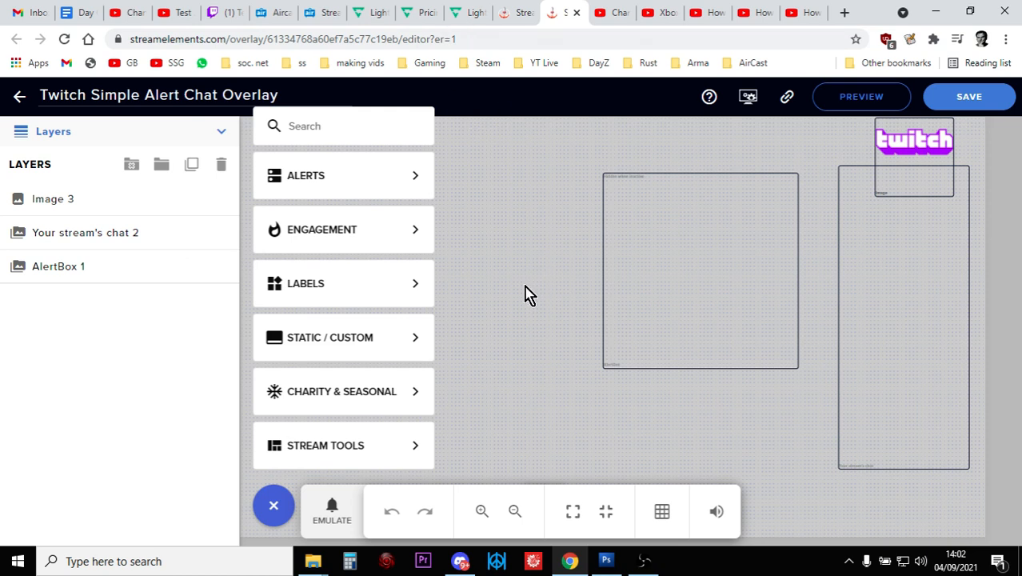
pyautogui.moveTo(29, 104)
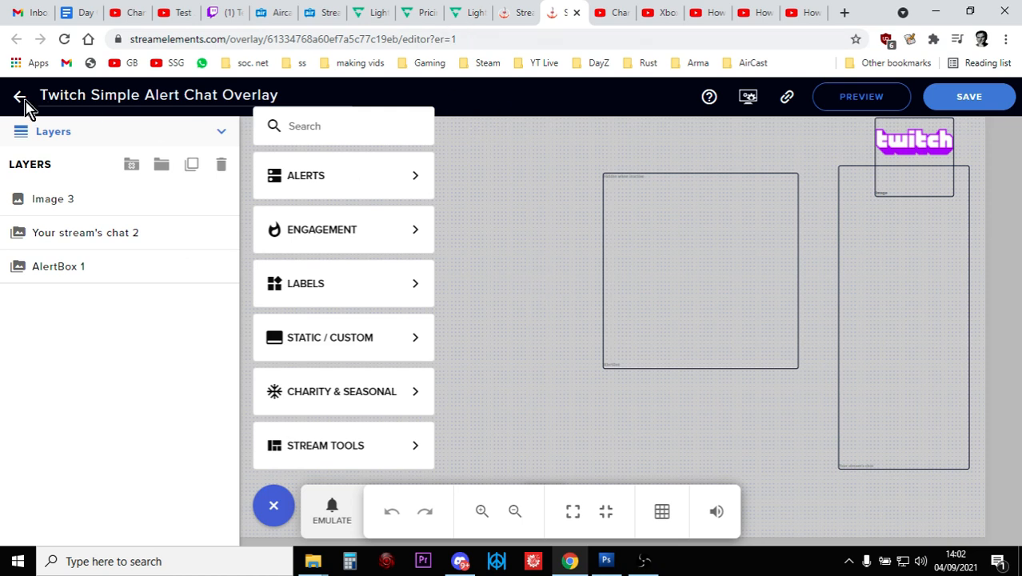
# - Return to the My Overlays list, glancing at the Lightstream project page on the way
pyautogui.click(19, 96)
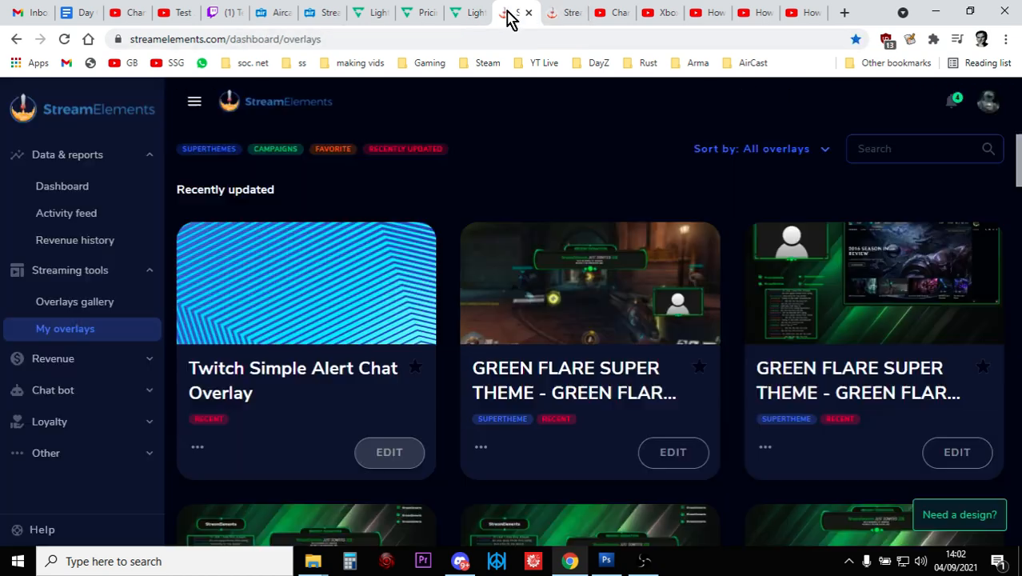
pyautogui.click(388, 451)
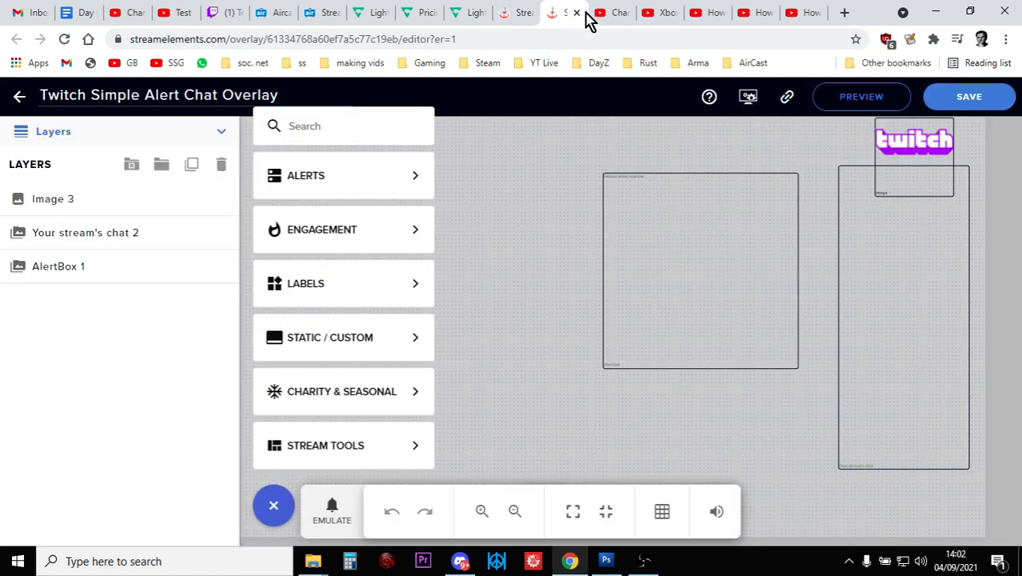
pyautogui.click(467, 13)
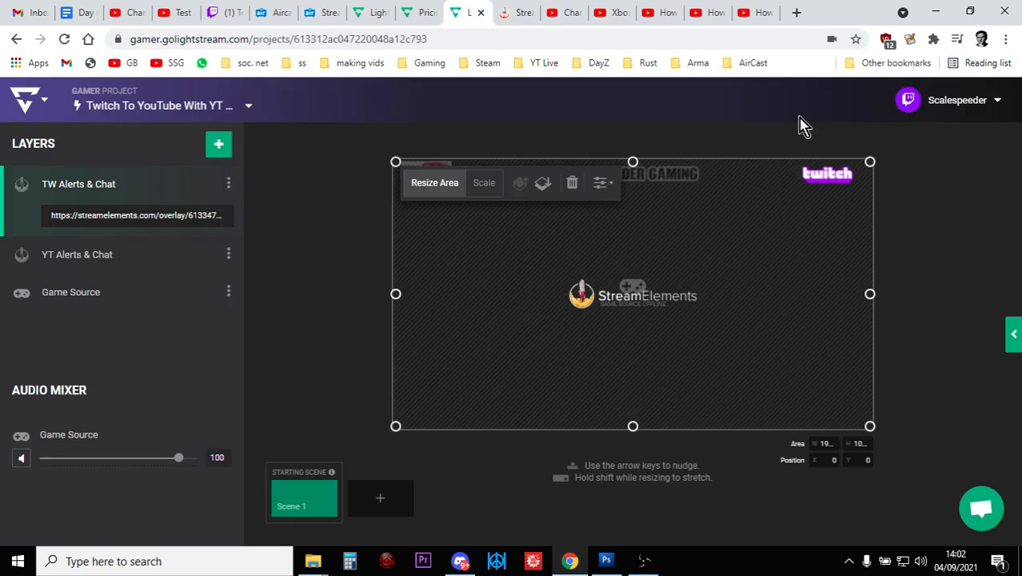
pyautogui.click(549, 13)
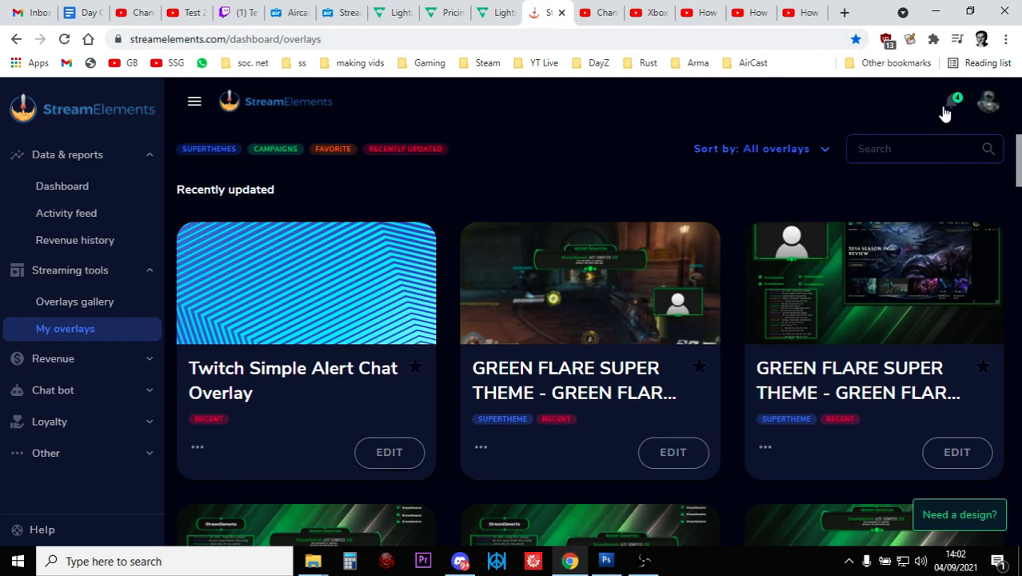
# - Log out and sign back in with the YouTube brand account to see its overlays list
pyautogui.click(989, 102)
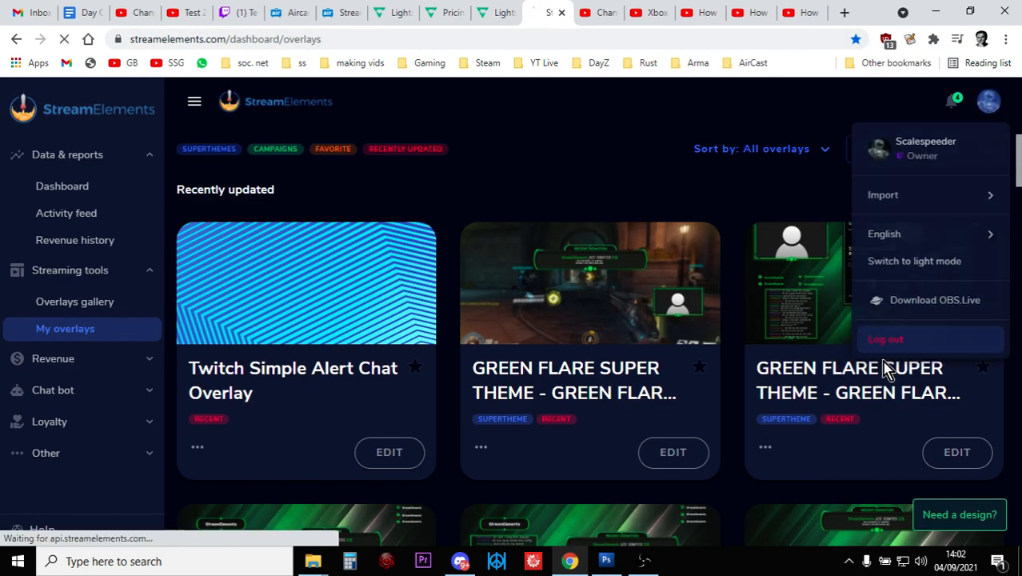
pyautogui.click(887, 339)
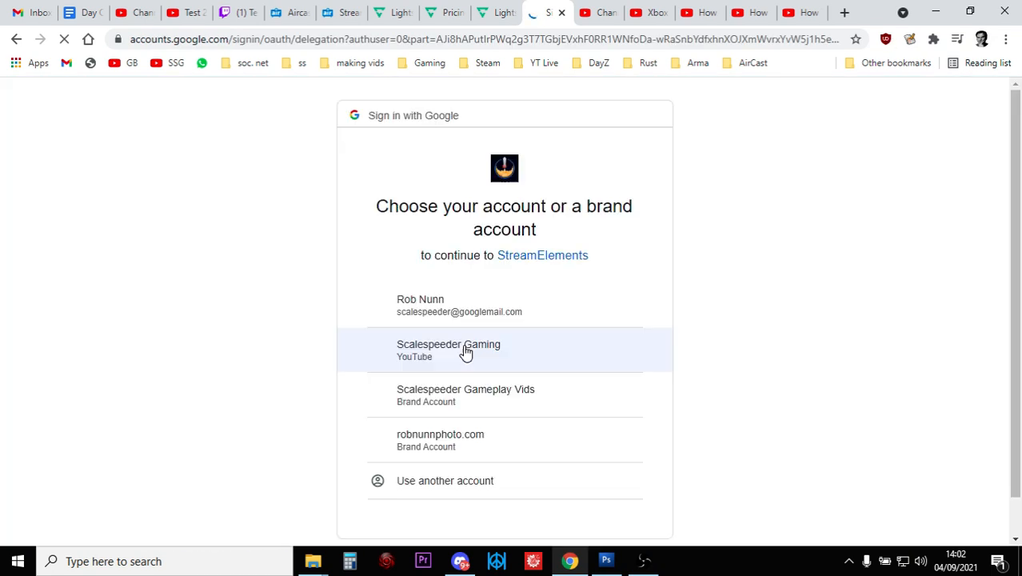
pyautogui.click(450, 349)
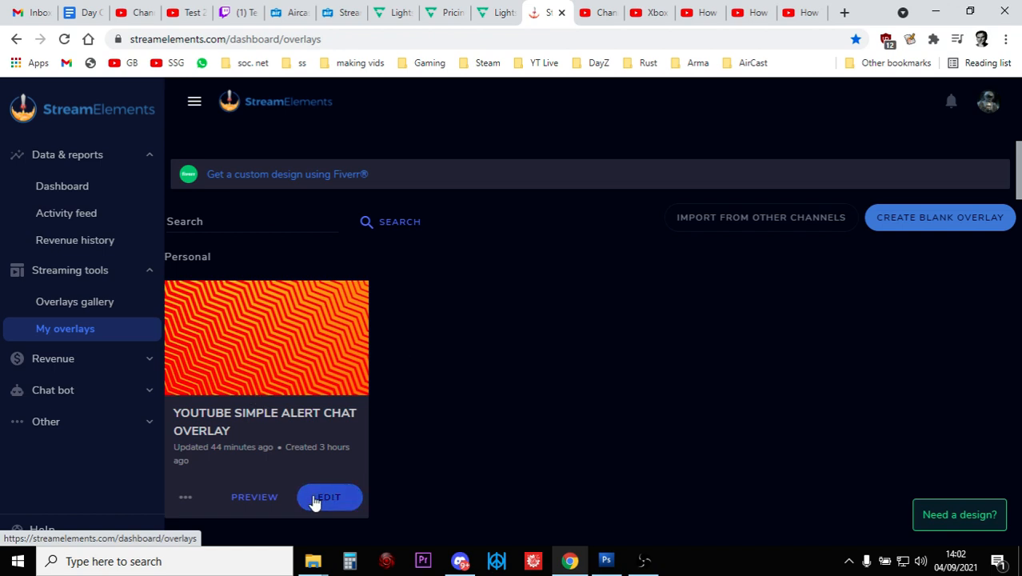
# - Emulate a subscriber event on the YouTube Simple Alert Chat Overlay and watch the alert preview
pyautogui.click(327, 495)
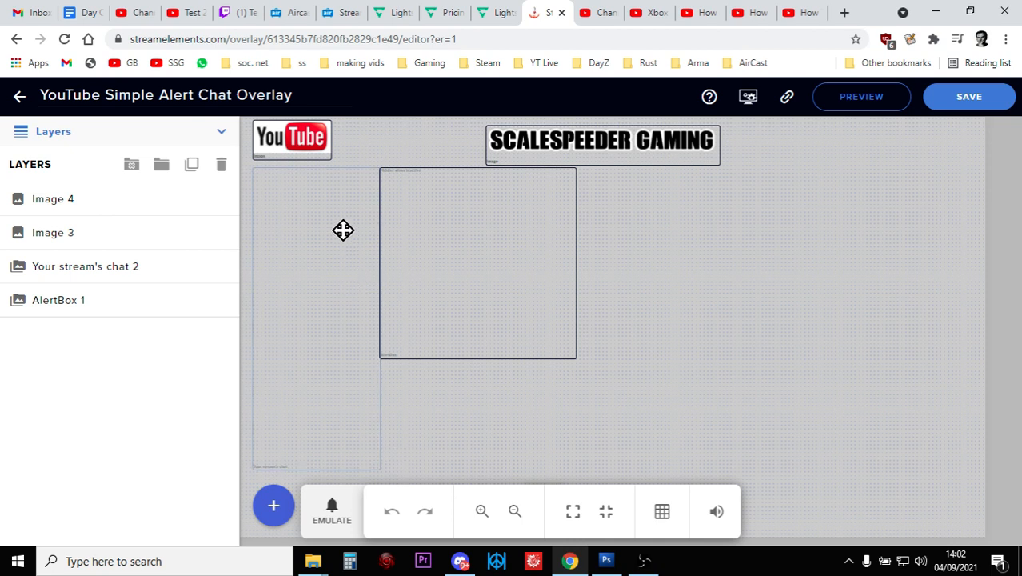
pyautogui.moveTo(381, 201)
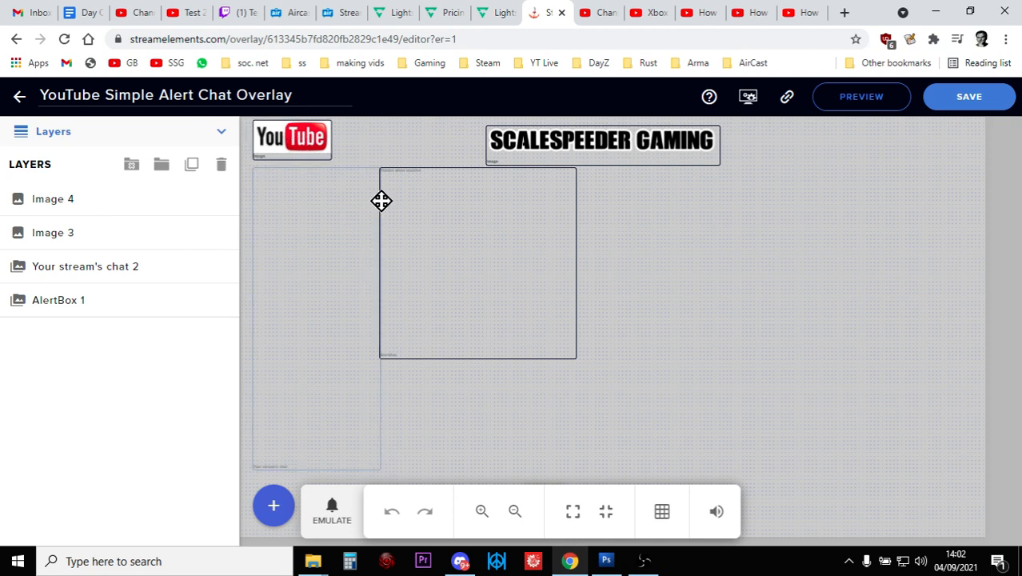
pyautogui.moveTo(336, 208)
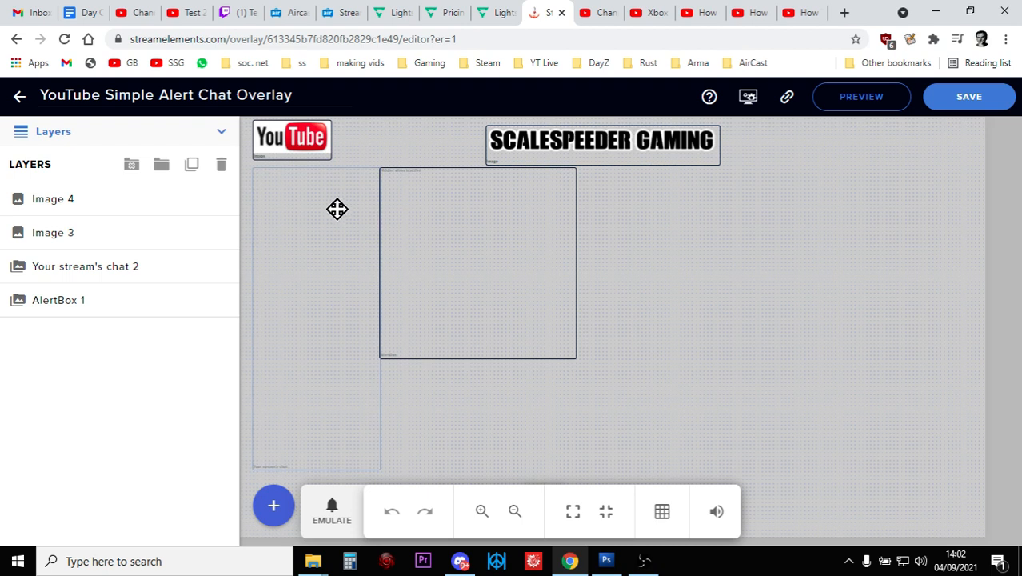
pyautogui.moveTo(326, 191)
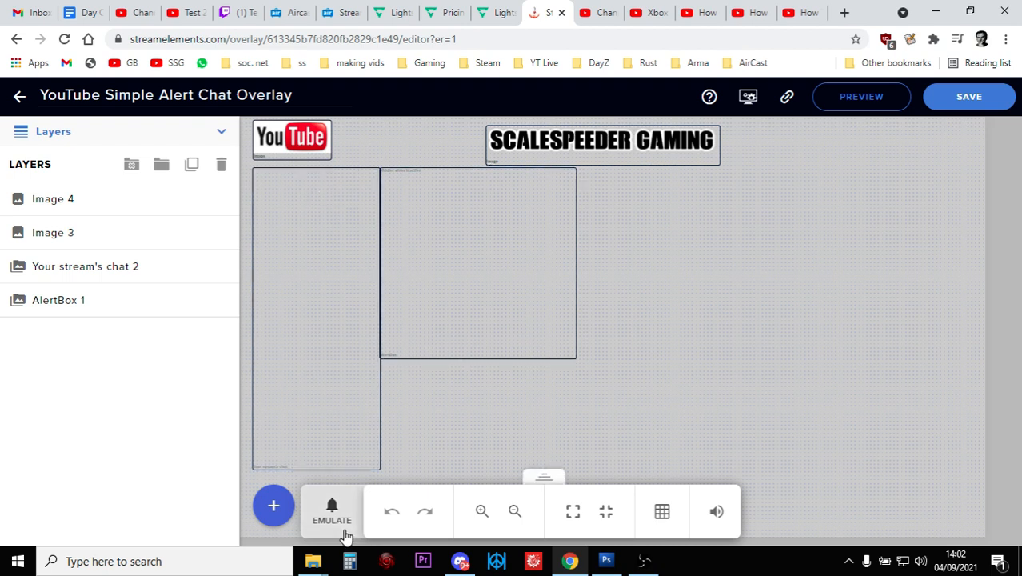
pyautogui.click(331, 509)
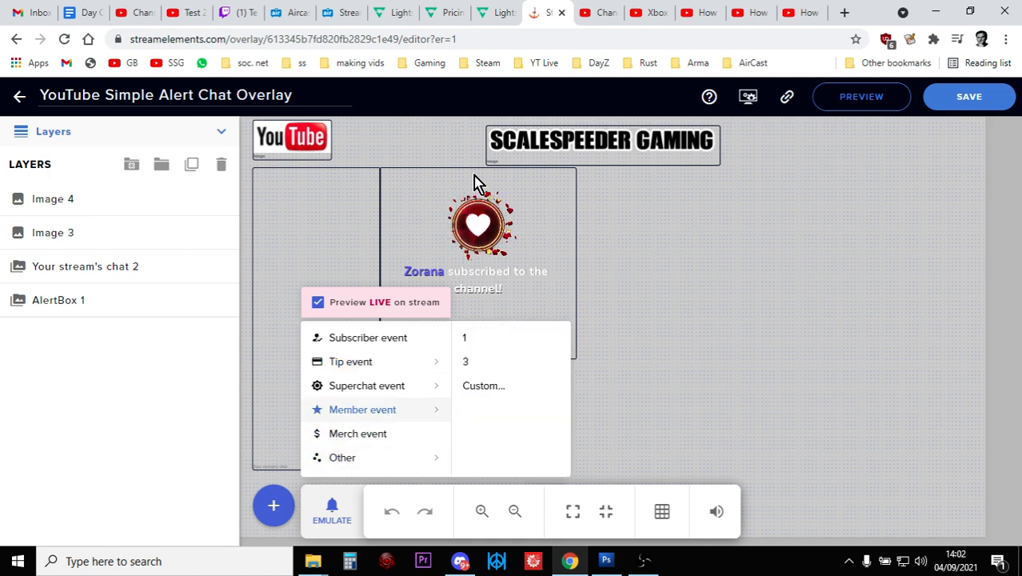
pyautogui.moveTo(344, 13)
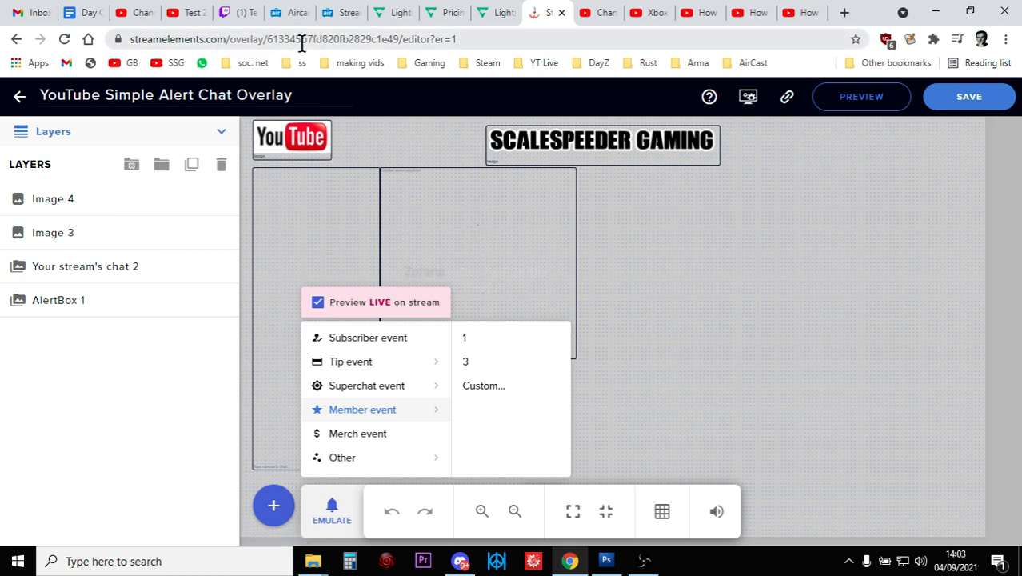
# - Review the Lightstream Studio homepage and Gamer/Creator pricing, then return to the Twitch-to-YouTube project
pyautogui.click(392, 13)
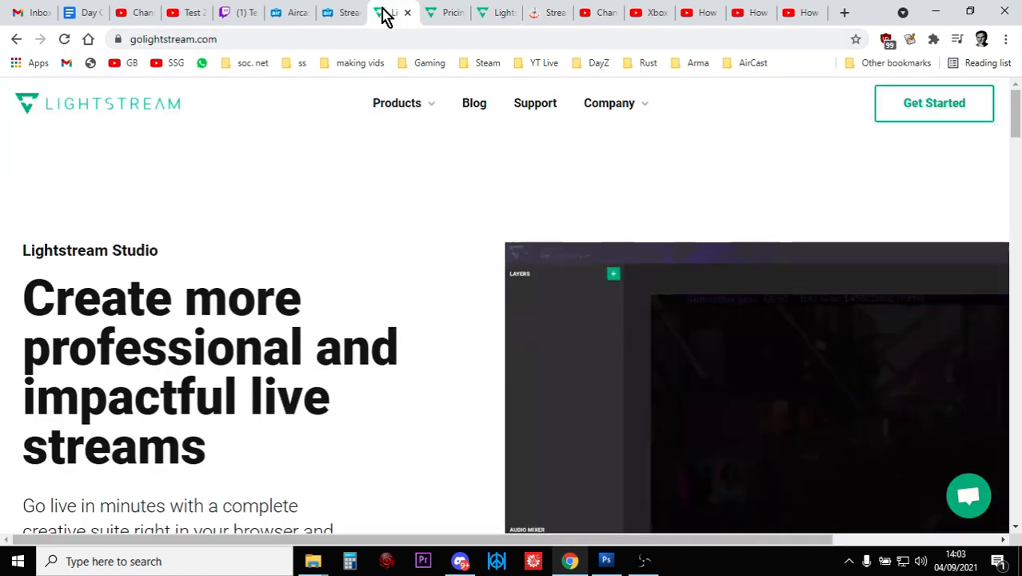
pyautogui.moveTo(355, 249)
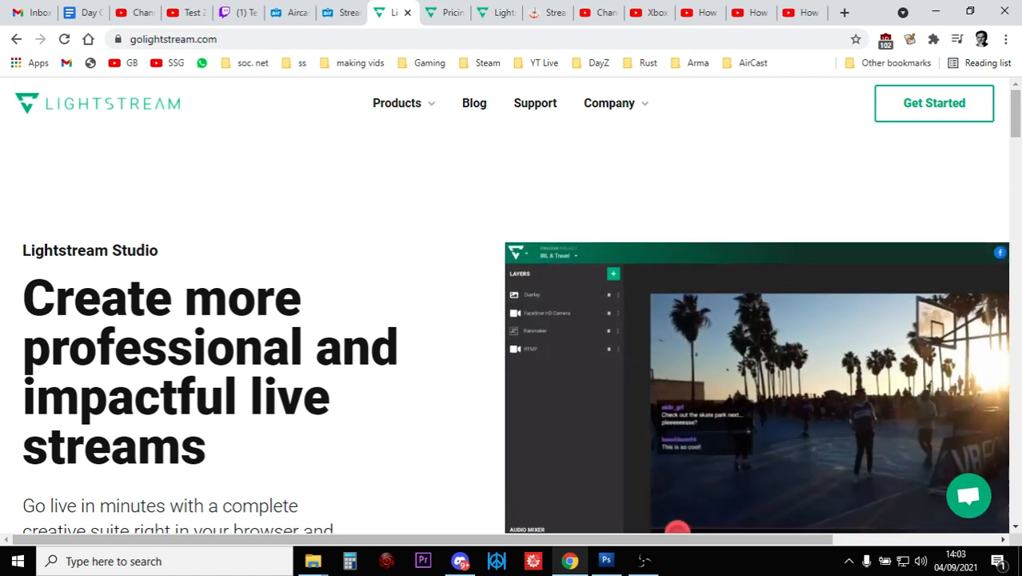
pyautogui.click(444, 13)
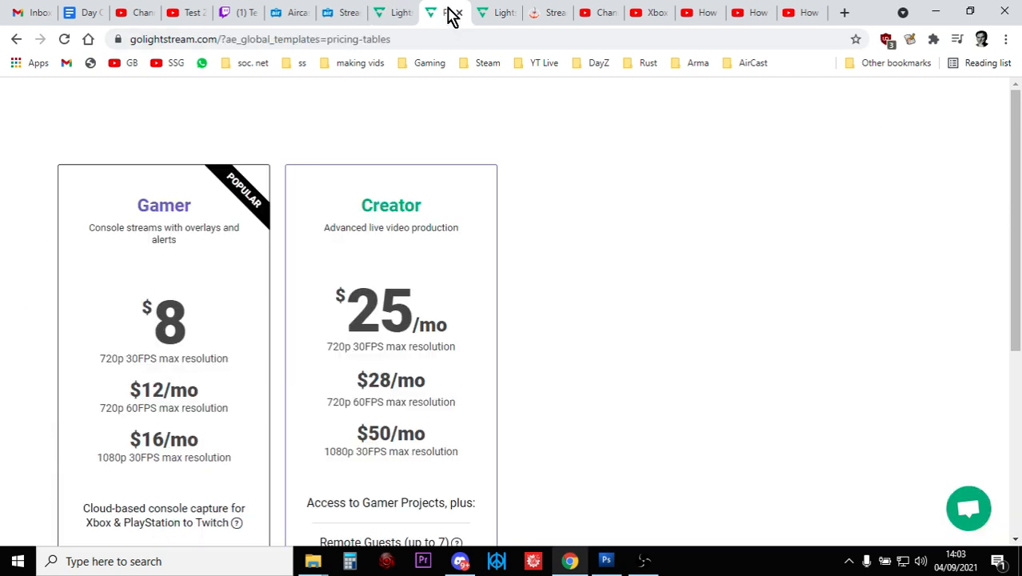
pyautogui.click(496, 12)
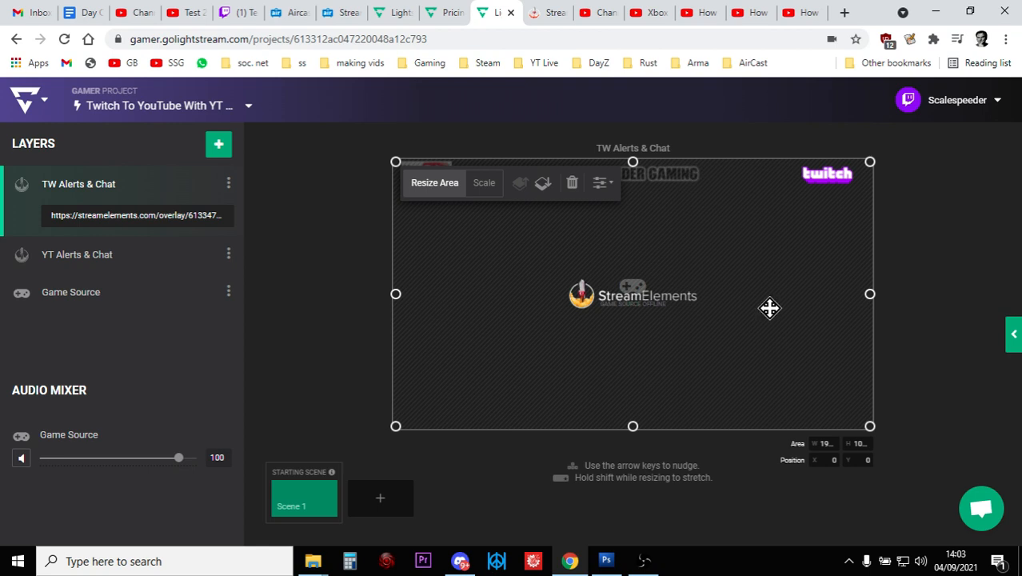
pyautogui.moveTo(489, 227)
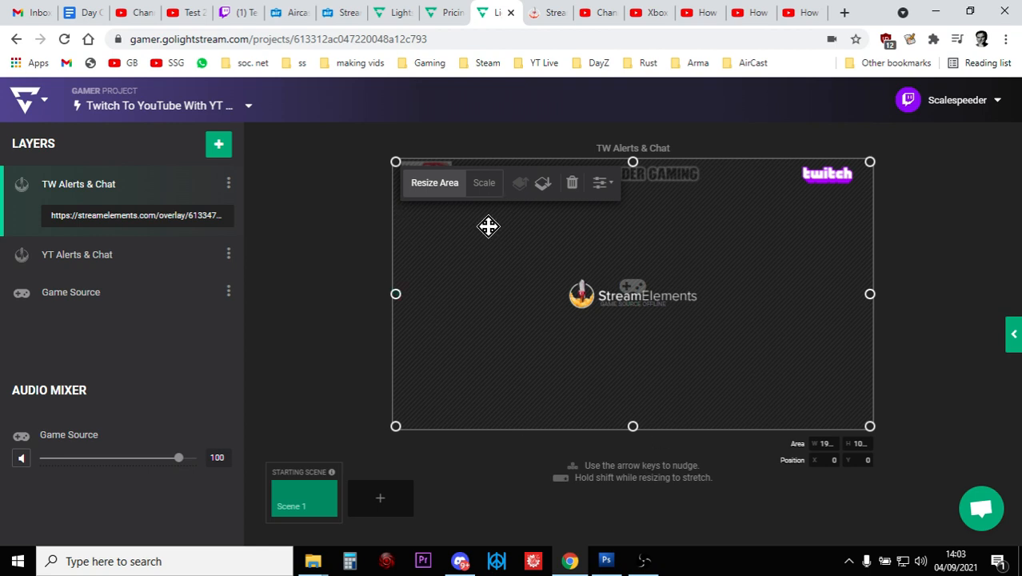
pyautogui.moveTo(557, 19)
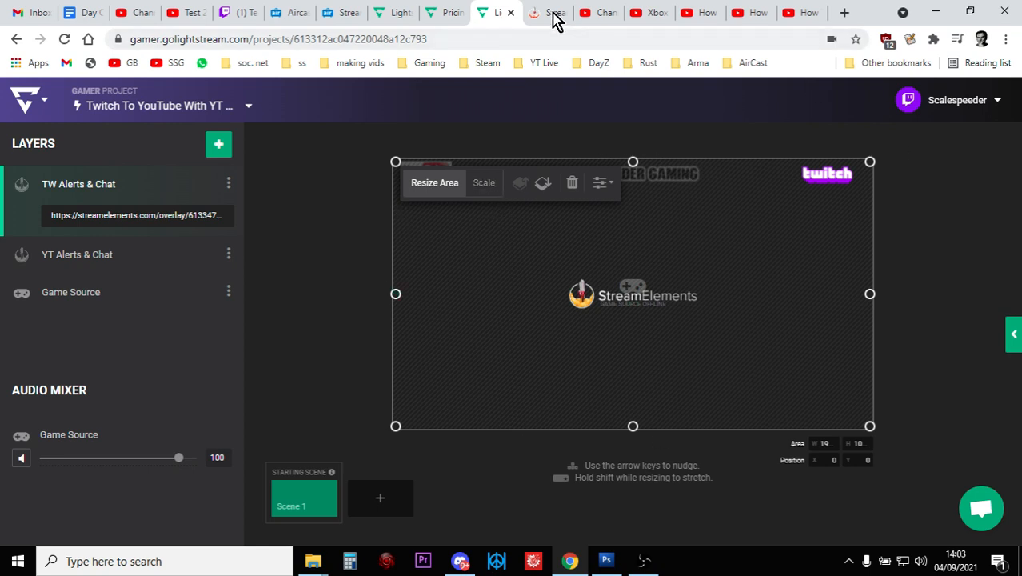
# - Revisit the StreamElements YouTube alert overlay briefly, then show the Aircast restreaming homepage
pyautogui.click(547, 13)
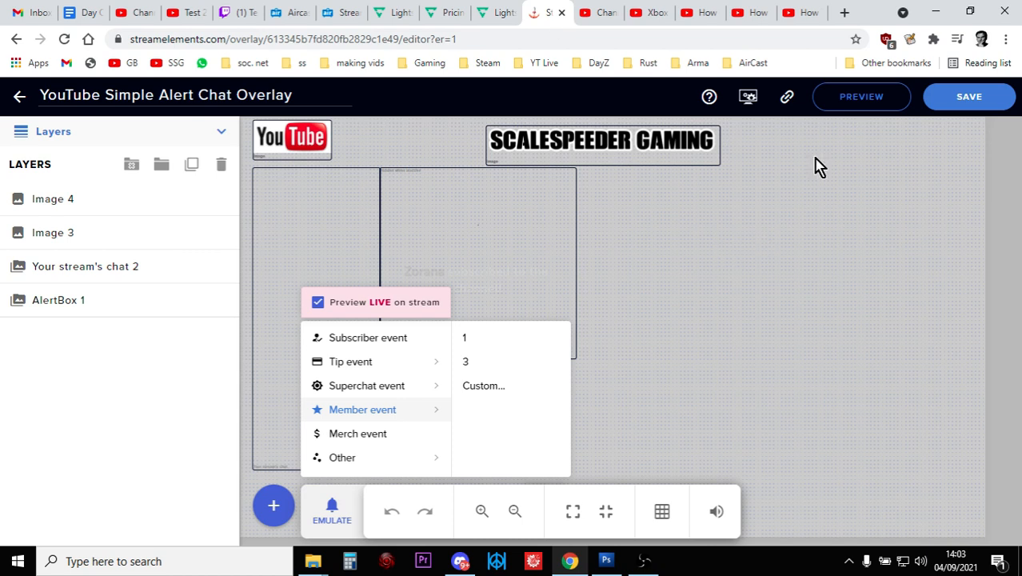
pyautogui.click(495, 13)
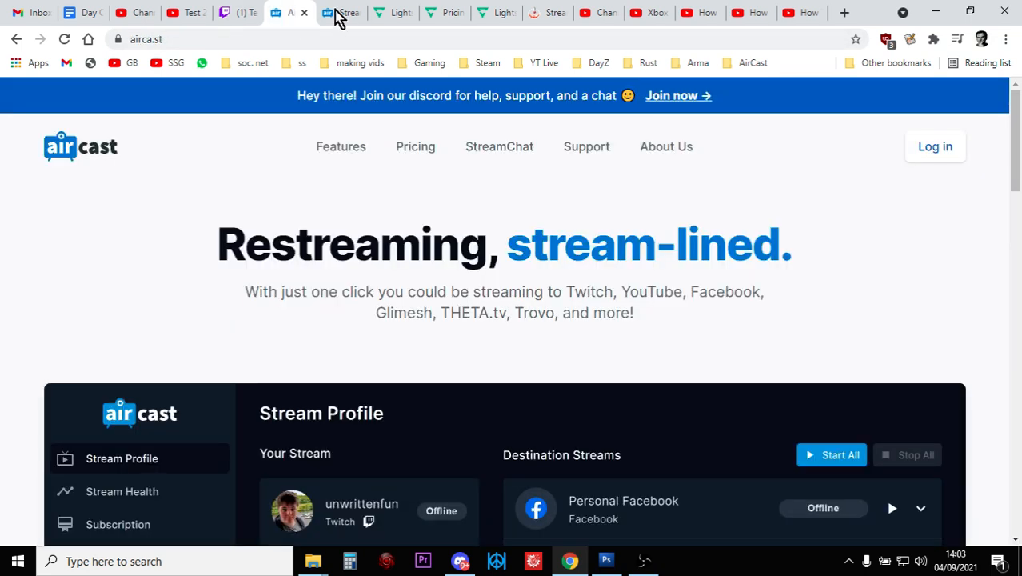
# - Show Aircast's Stream Profile with its Twitch source and YouTube destination, then return to the Xbox replay
pyautogui.click(342, 13)
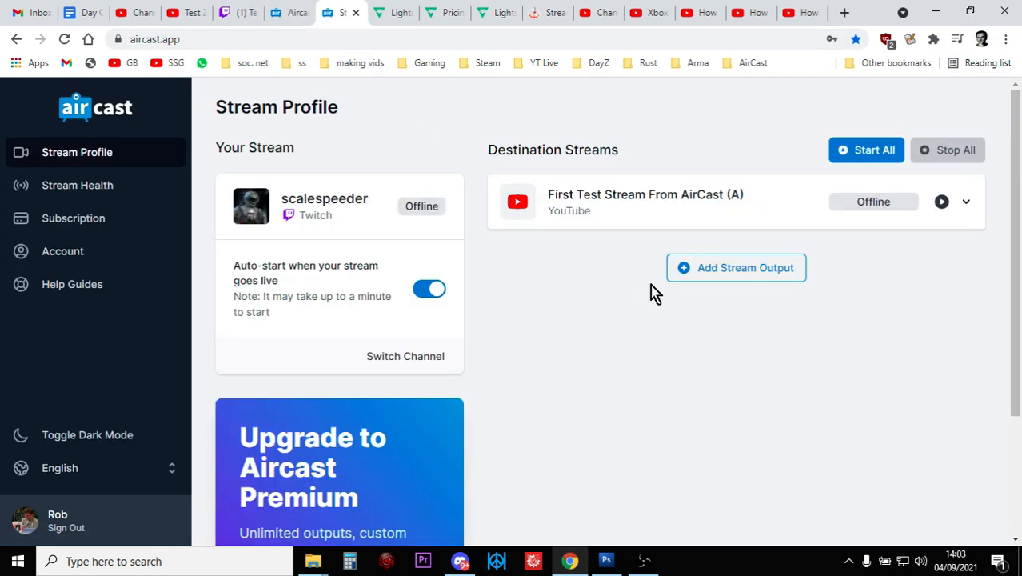
pyautogui.click(134, 13)
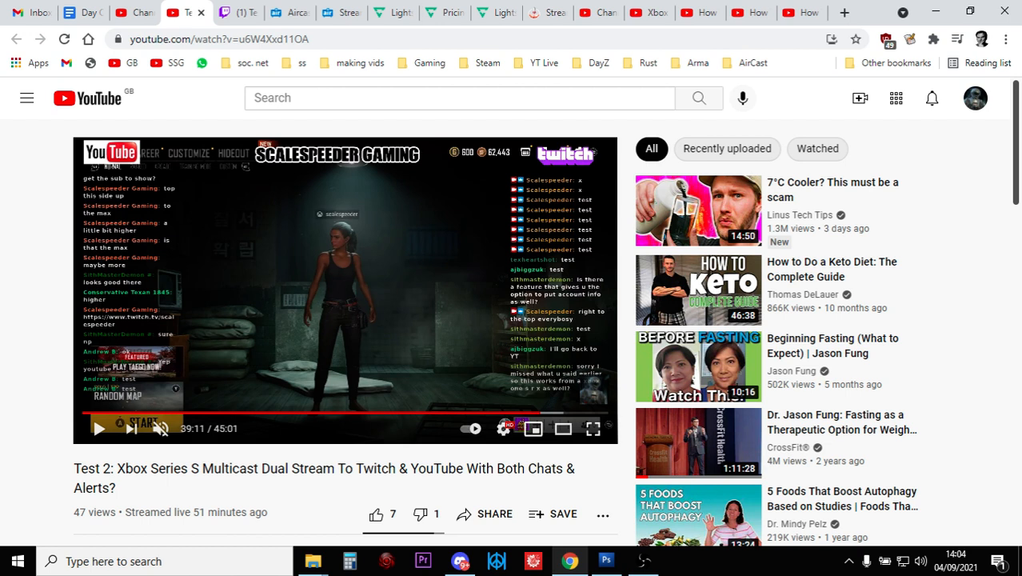
pyautogui.moveTo(156, 24)
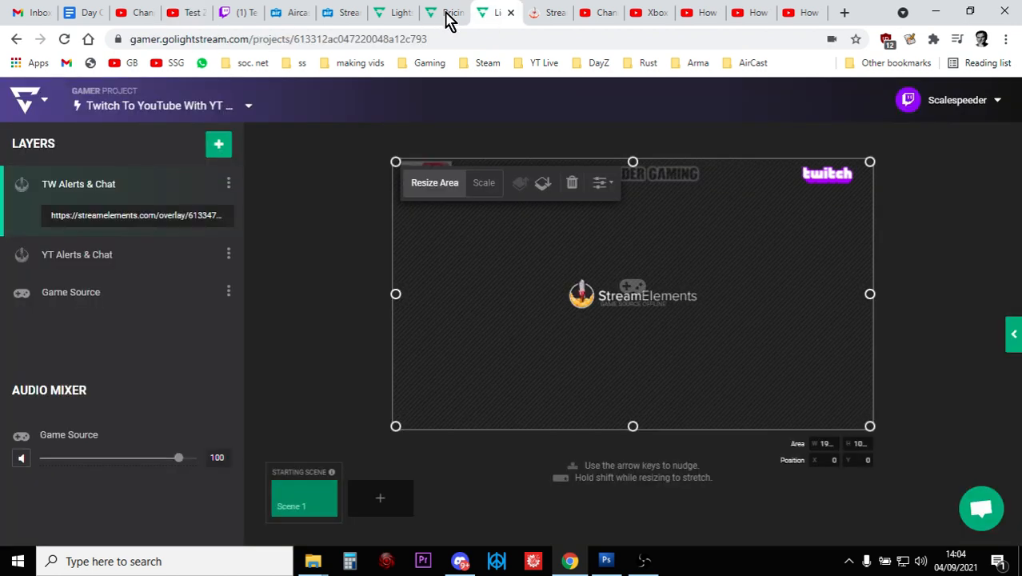
# - Show Lightstream's Gamer and Creator pricing plans again, then return to the paused Xbox dual-stream replay
pyautogui.click(496, 13)
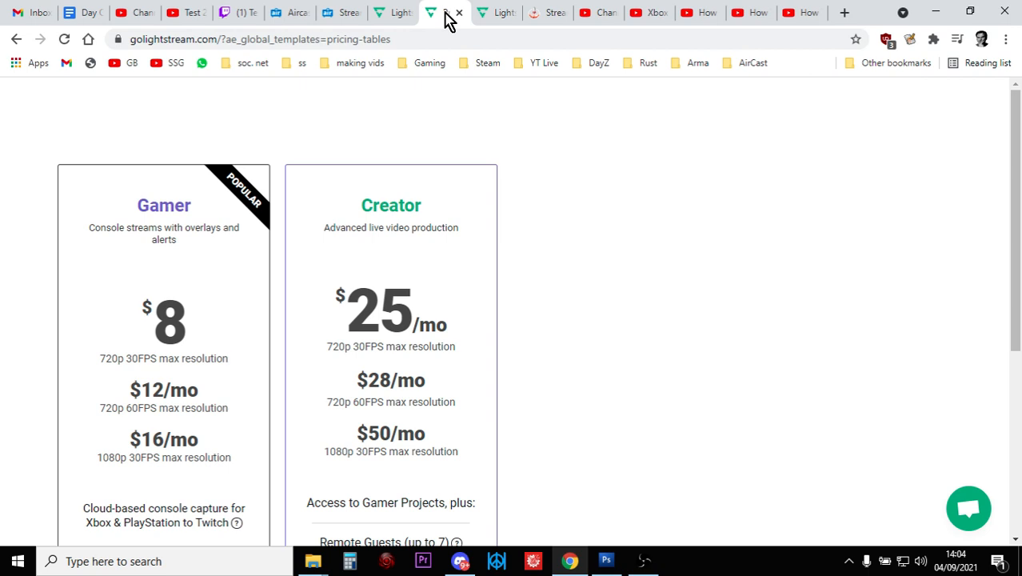
pyautogui.moveTo(649, 278)
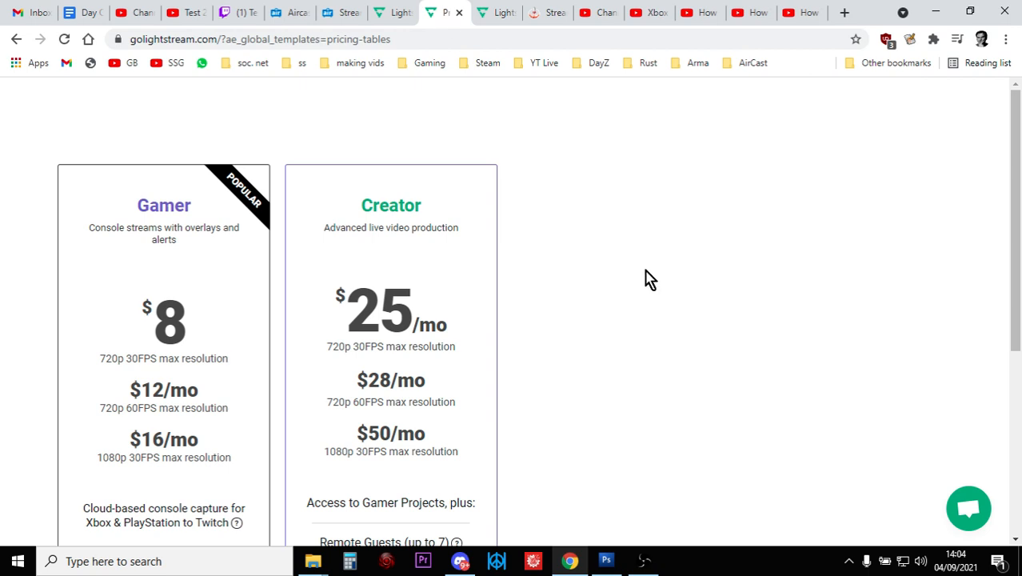
pyautogui.click(124, 13)
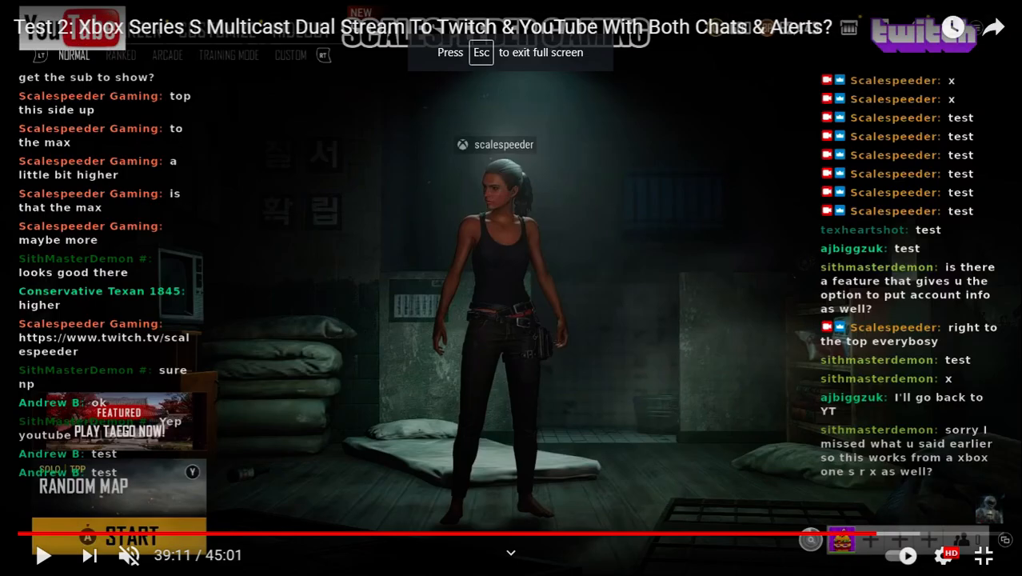
pyautogui.moveTo(365, 128)
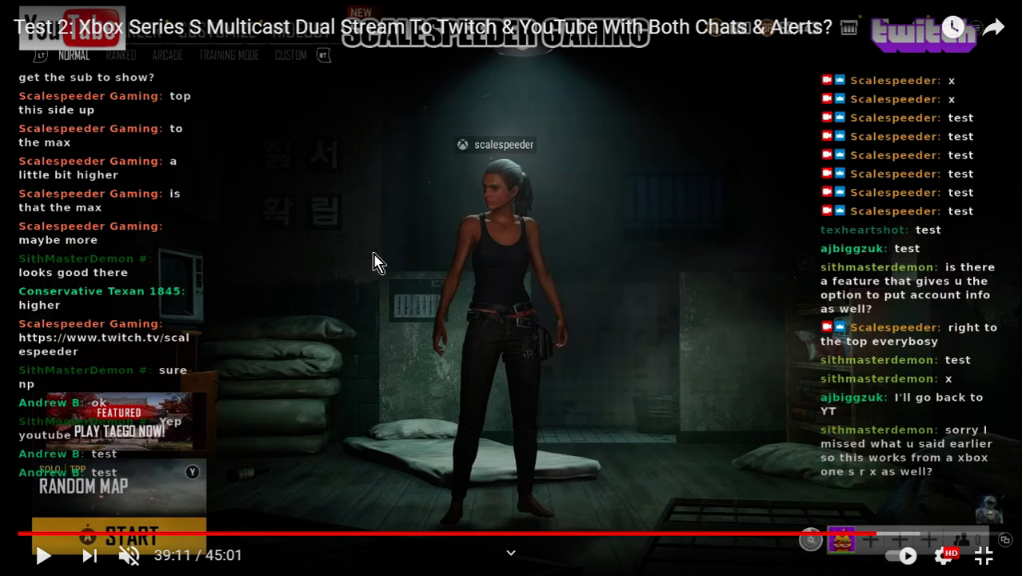
pyautogui.moveTo(803, 291)
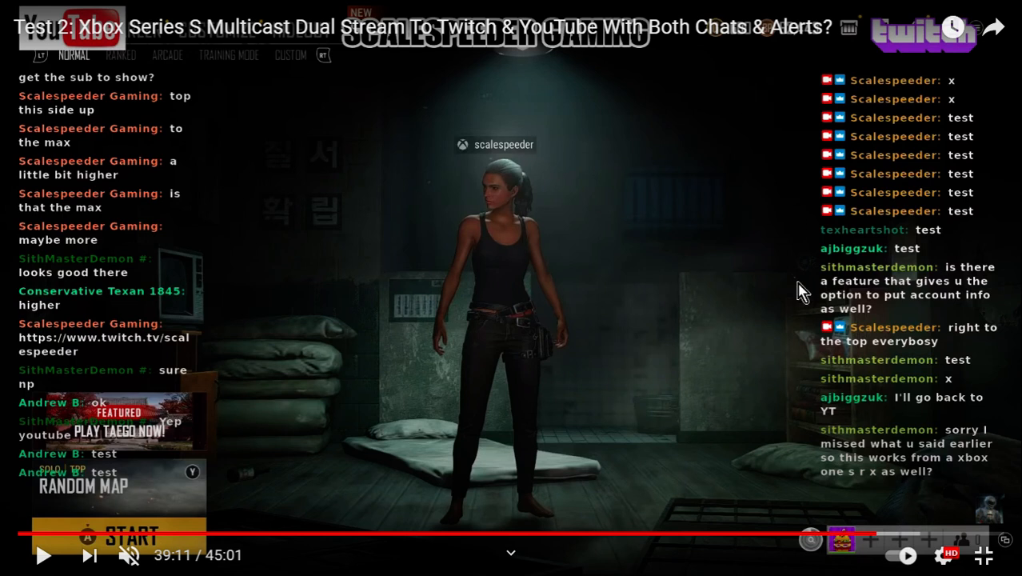
pyautogui.moveTo(835, 232)
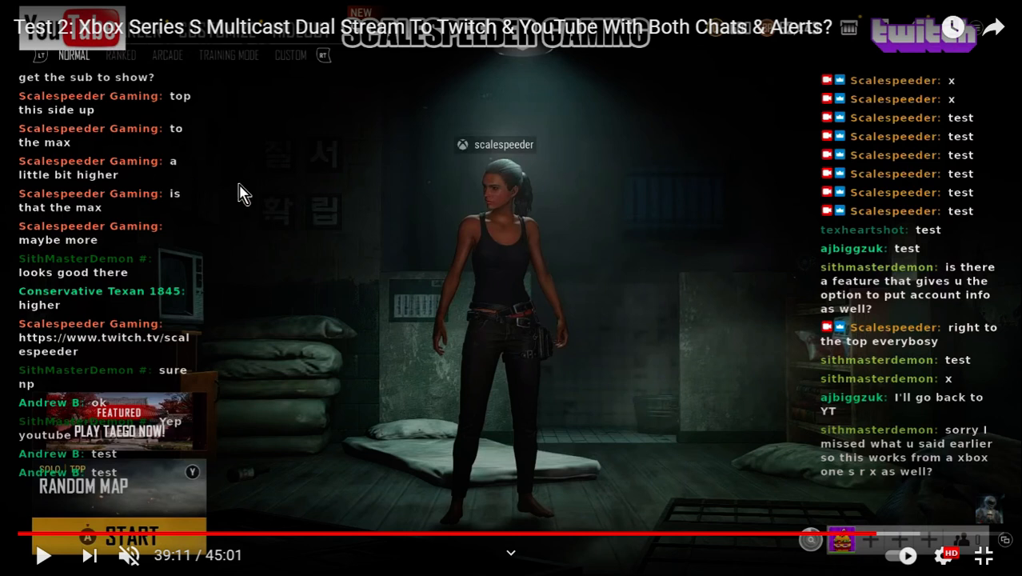
pyautogui.moveTo(356, 189)
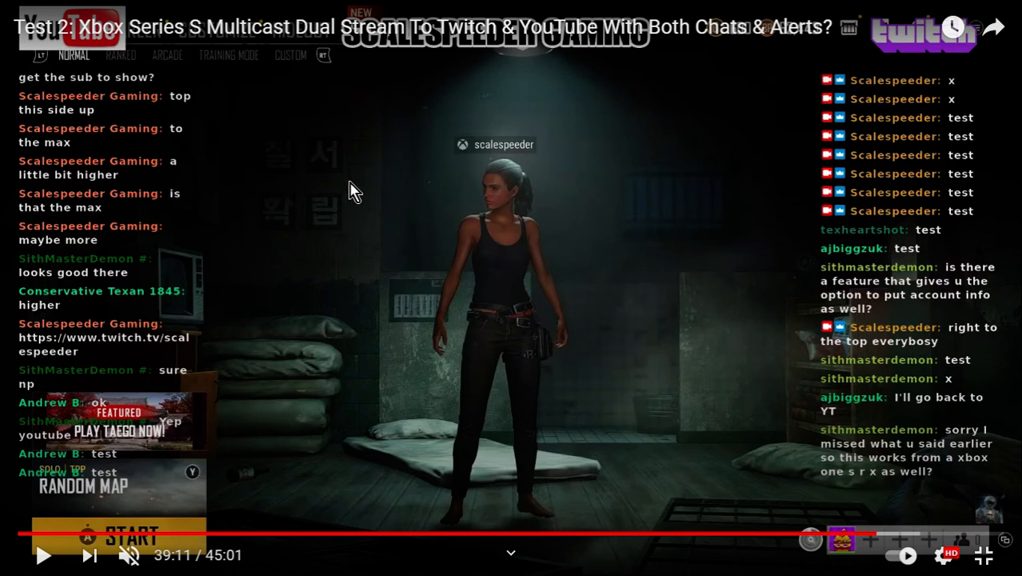